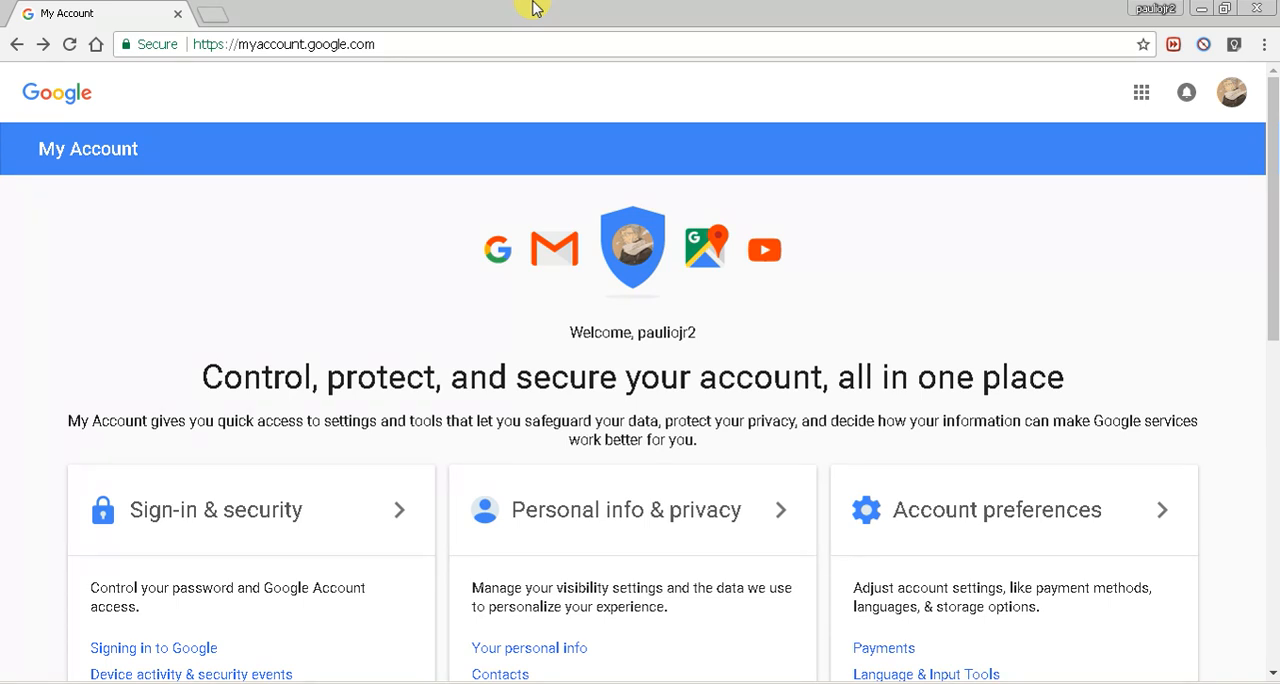
mouse_move(476, 8)
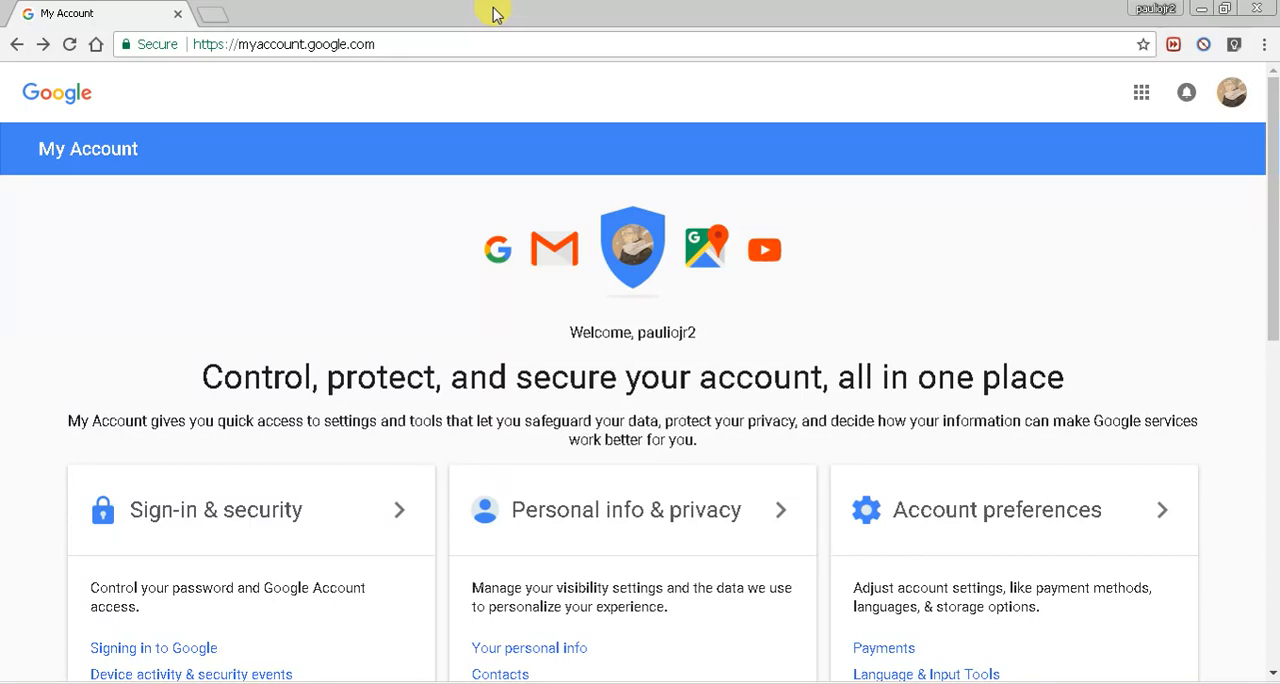
mouse_move(576, 52)
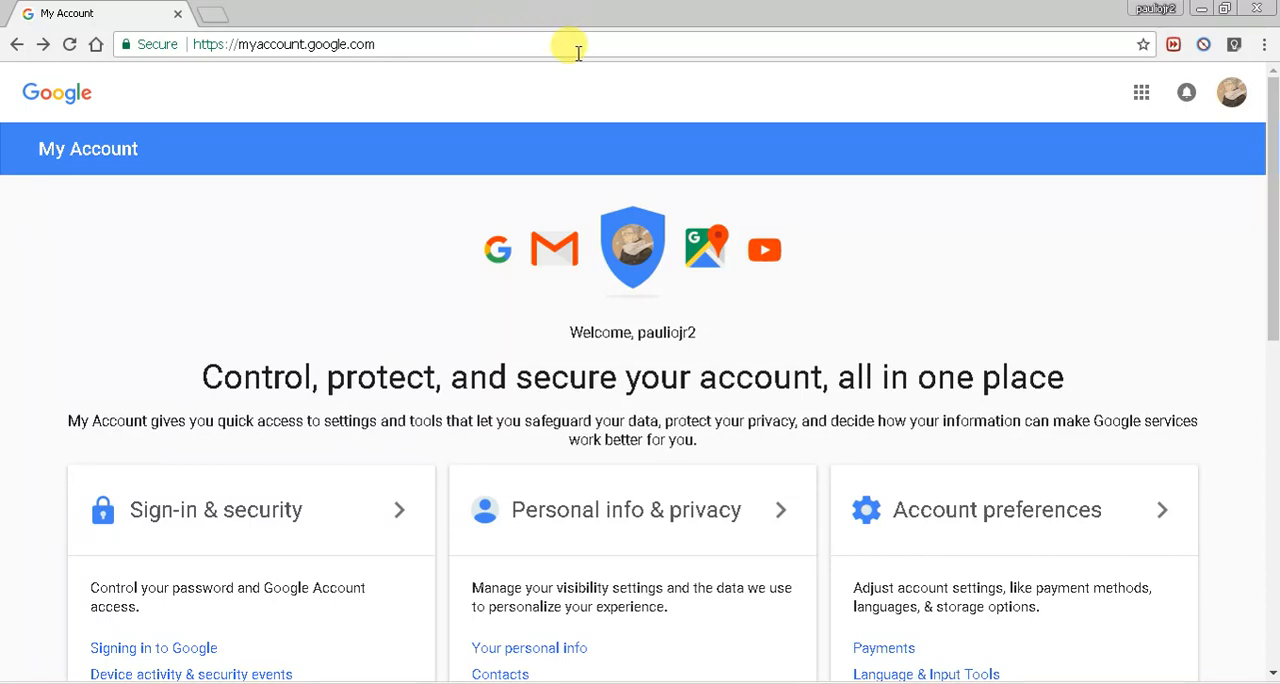
mouse_move(444, 136)
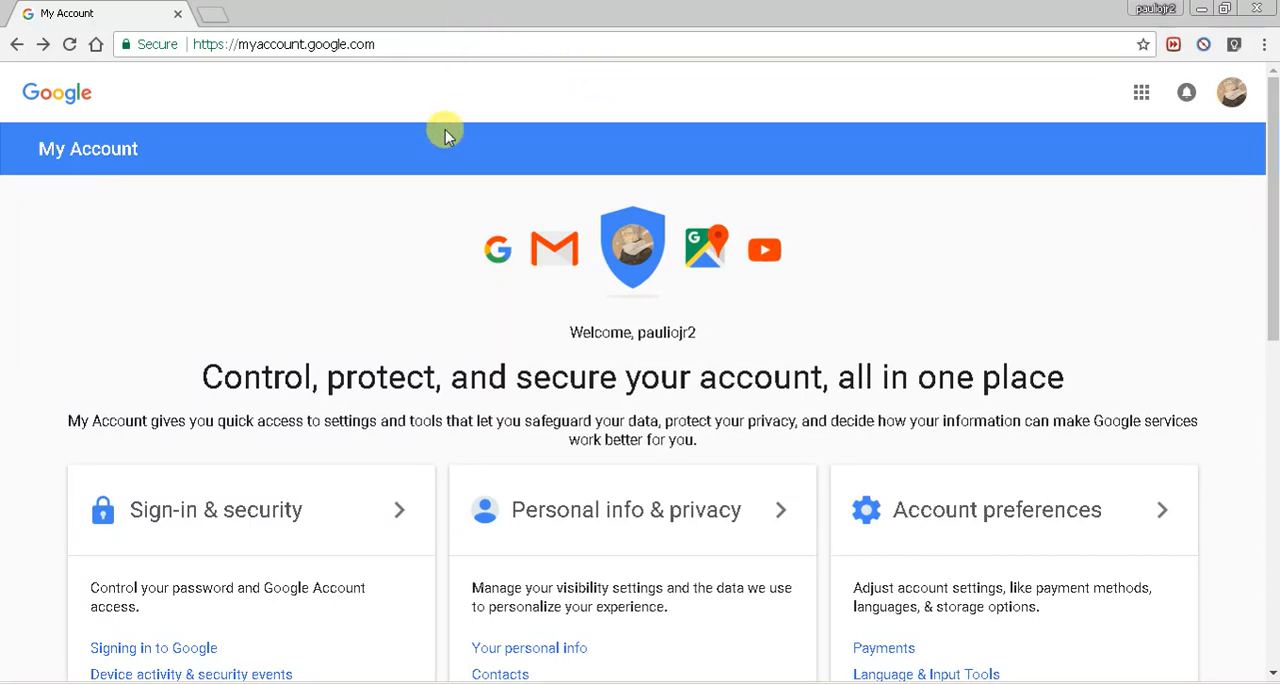
mouse_move(364, 278)
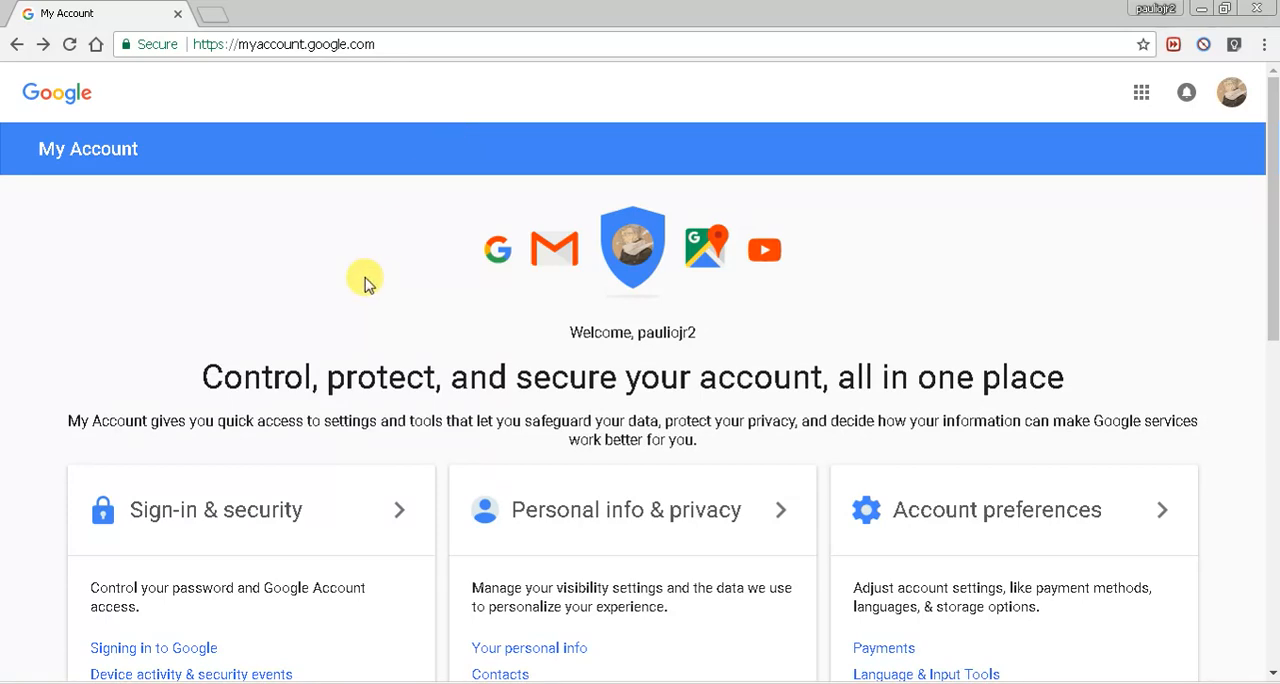
Go to Sign-in & security and bring the Apps with account access section into view.
scroll(down, 3)
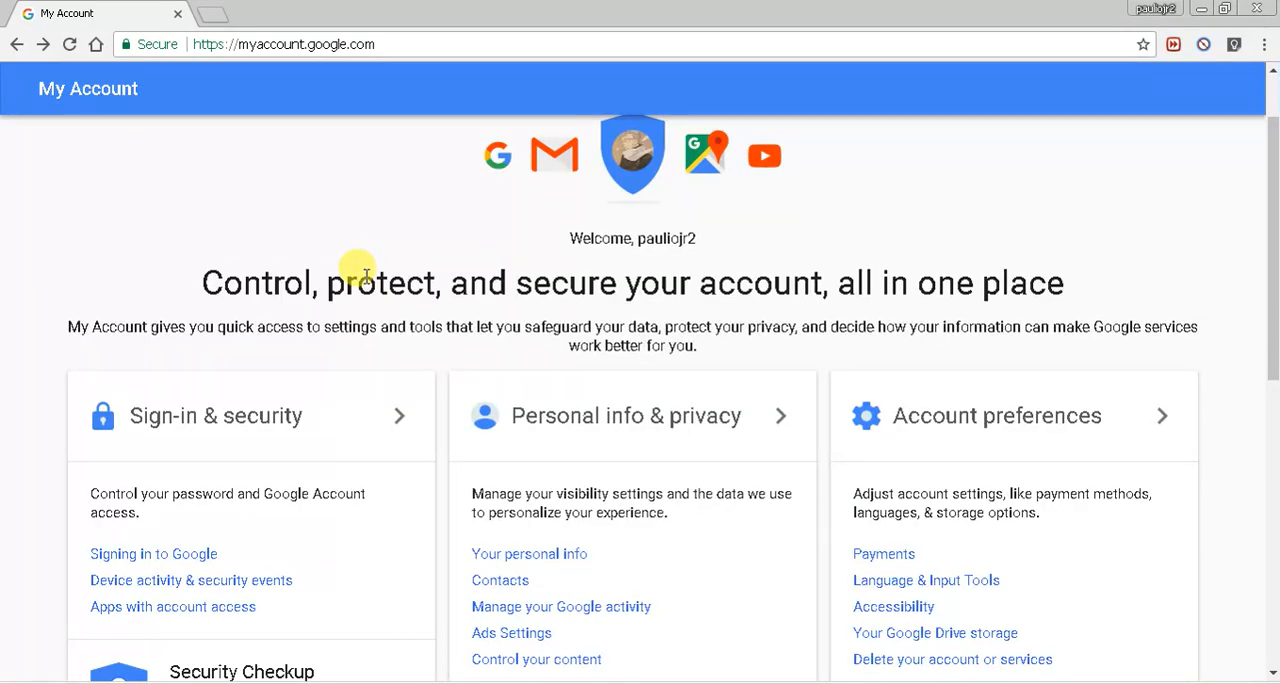
mouse_move(358, 268)
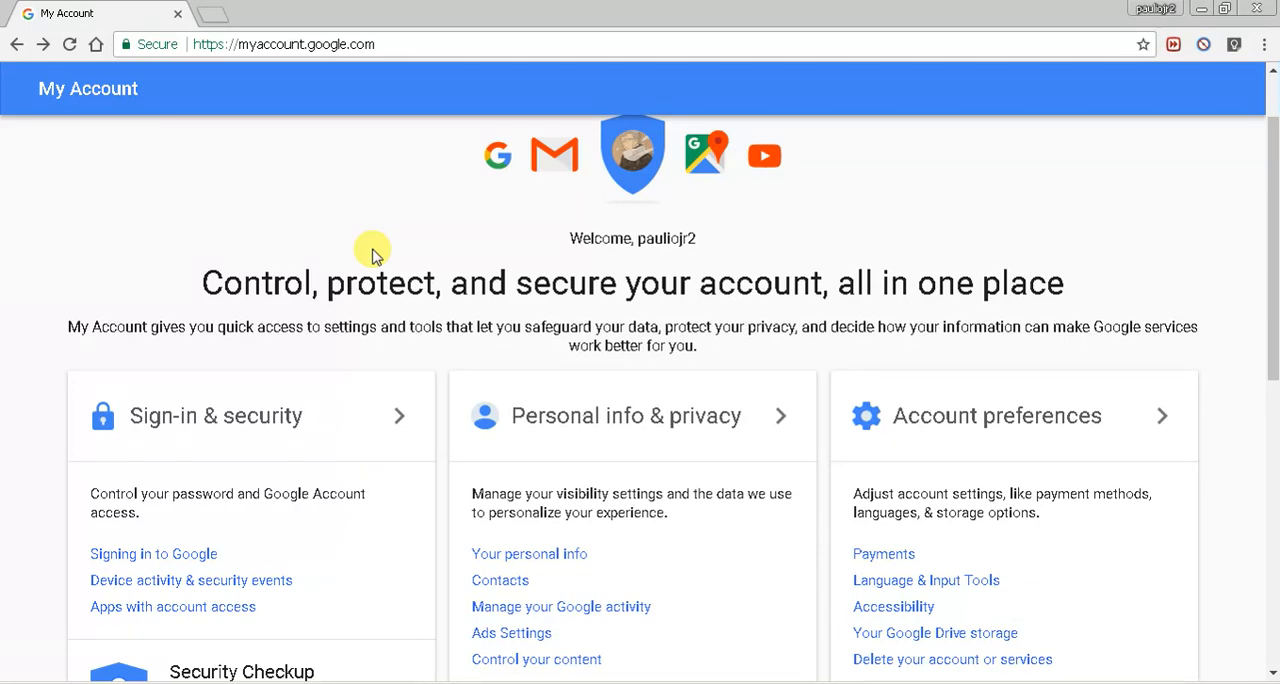
mouse_move(428, 374)
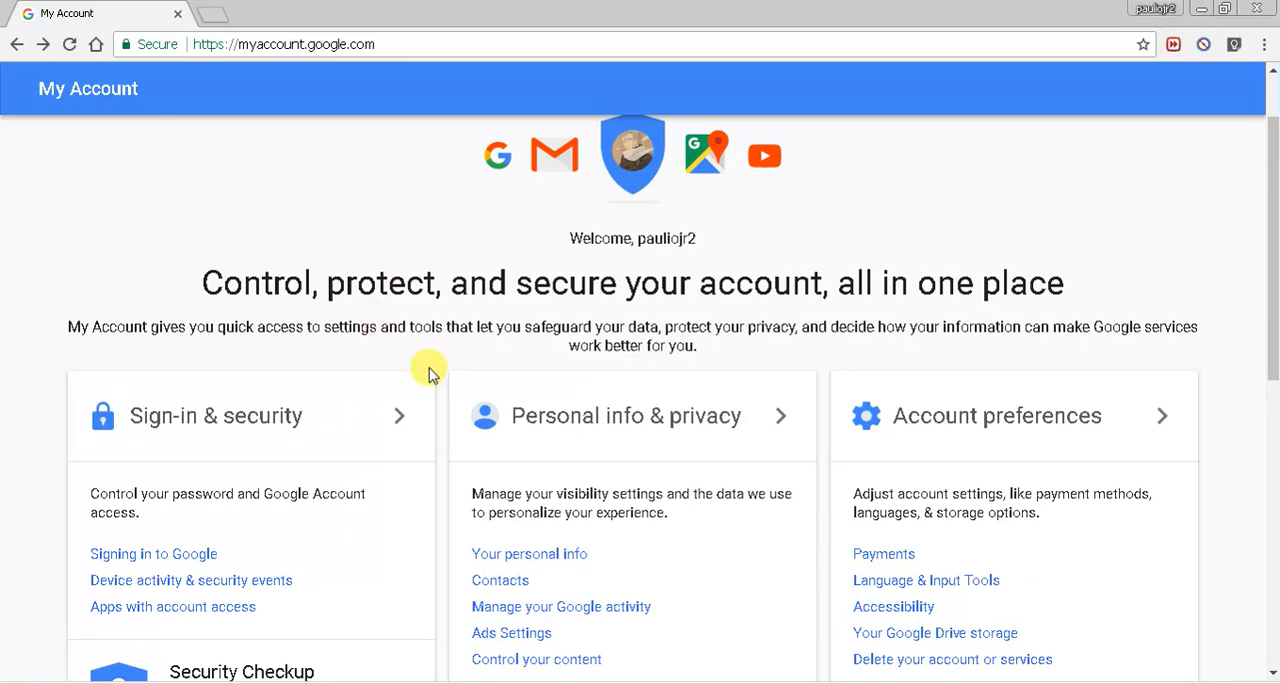
mouse_move(344, 408)
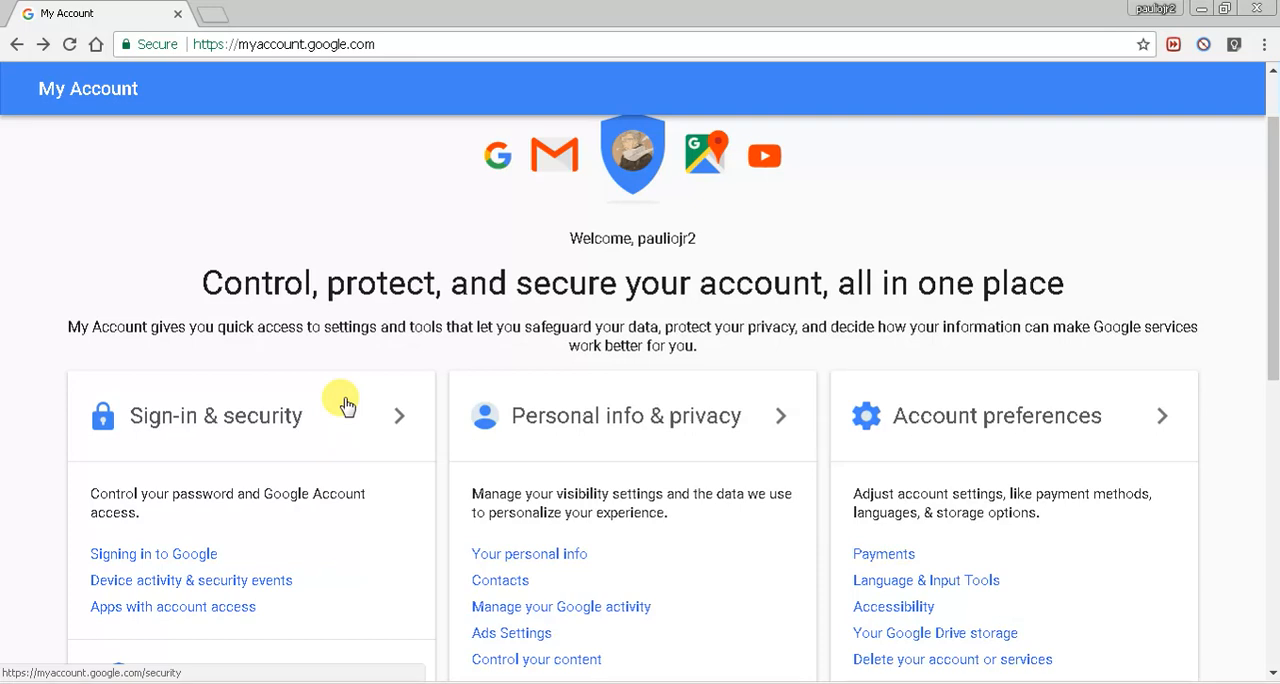
mouse_move(288, 472)
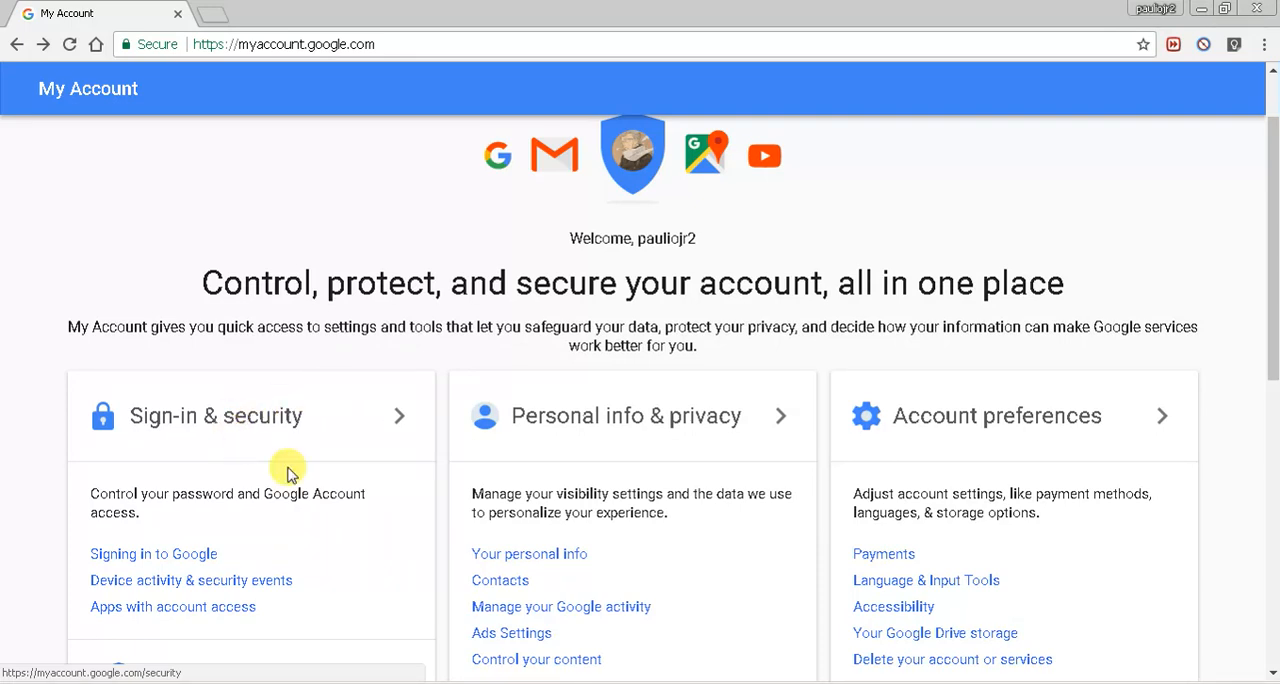
mouse_move(264, 436)
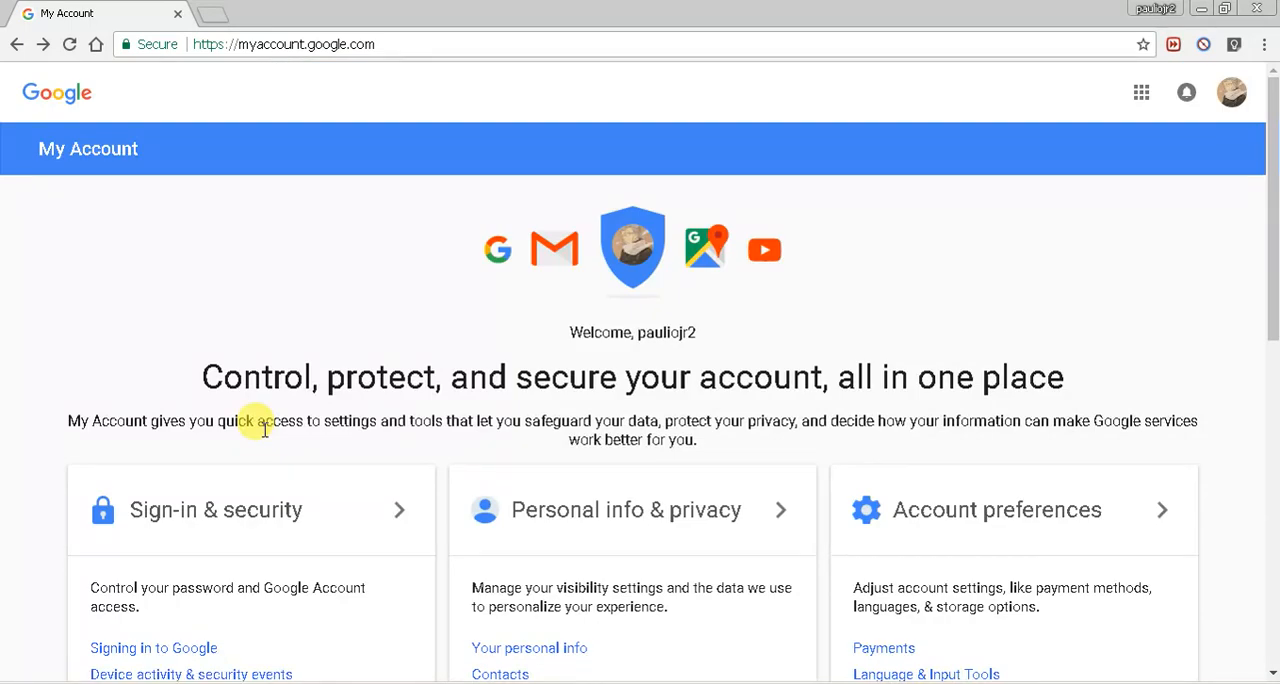
mouse_move(450, 44)
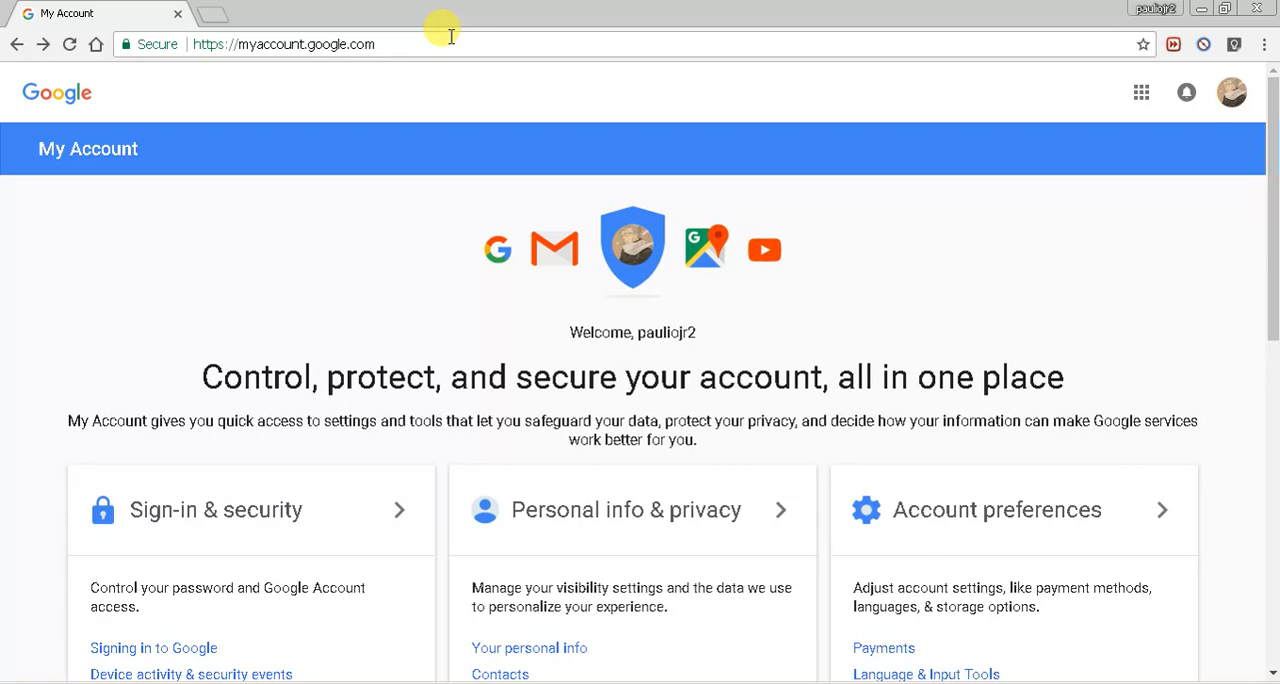
click(284, 44)
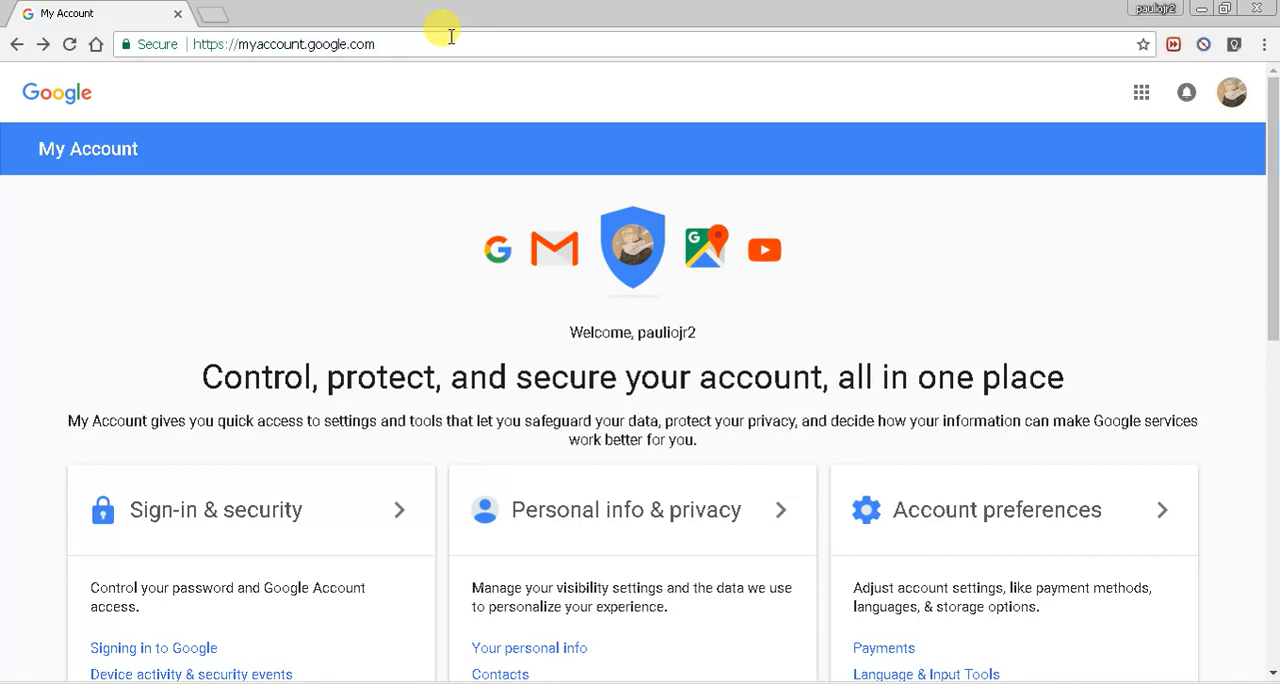
mouse_move(408, 190)
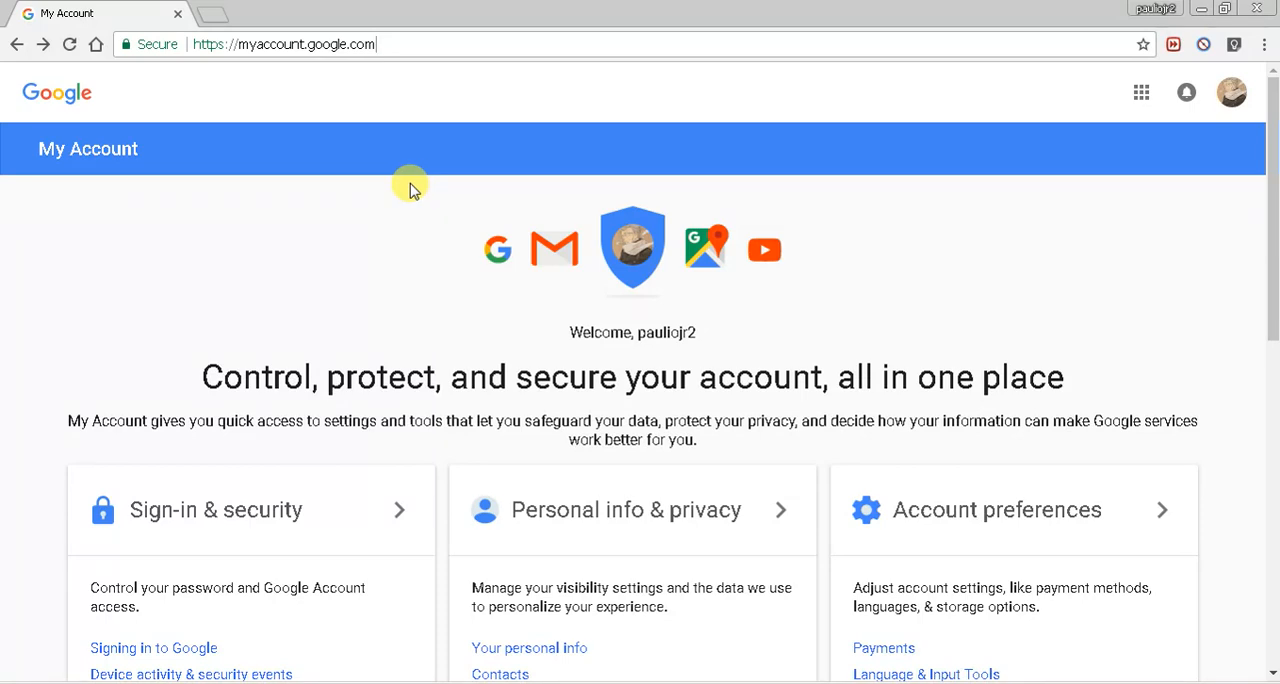
scroll(down, 3)
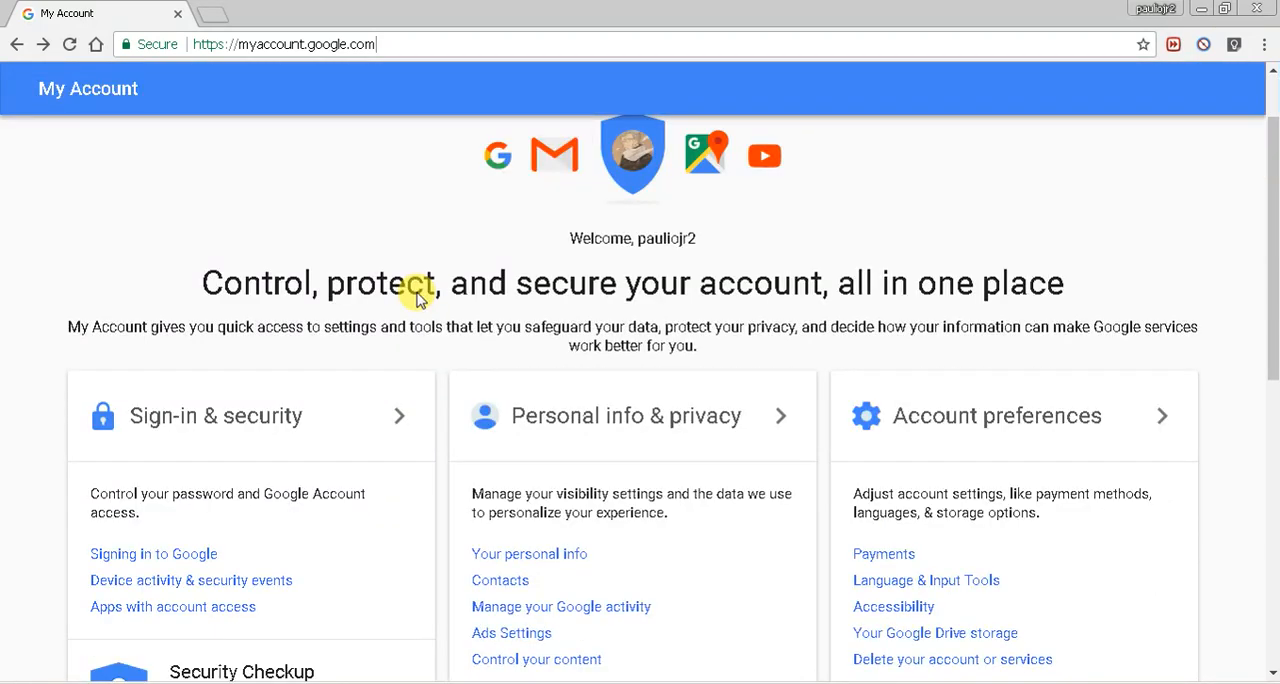
scroll(down, 3)
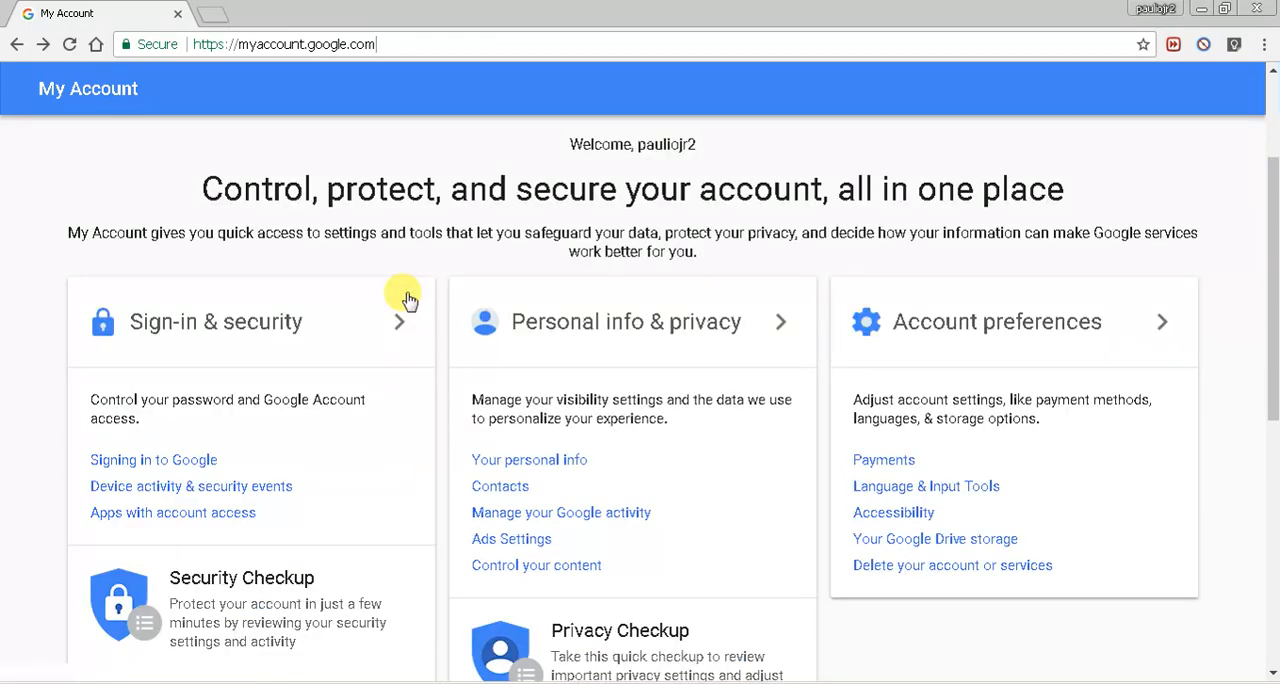
mouse_move(278, 304)
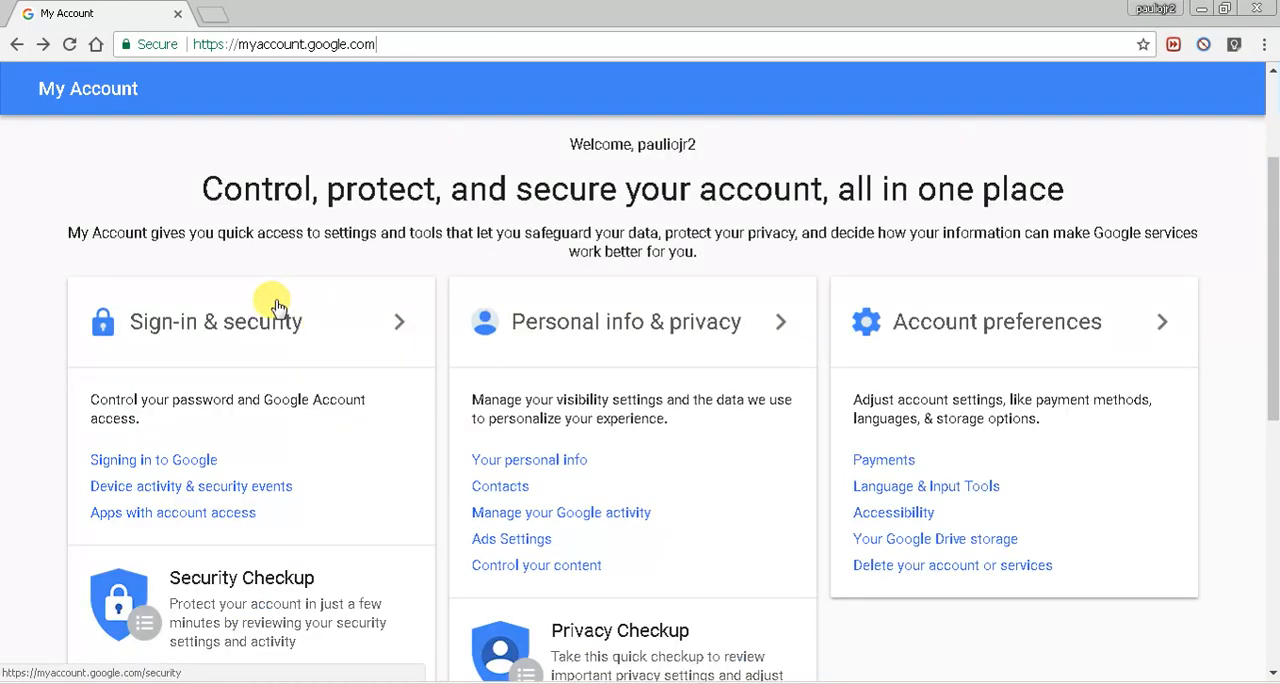
click(216, 320)
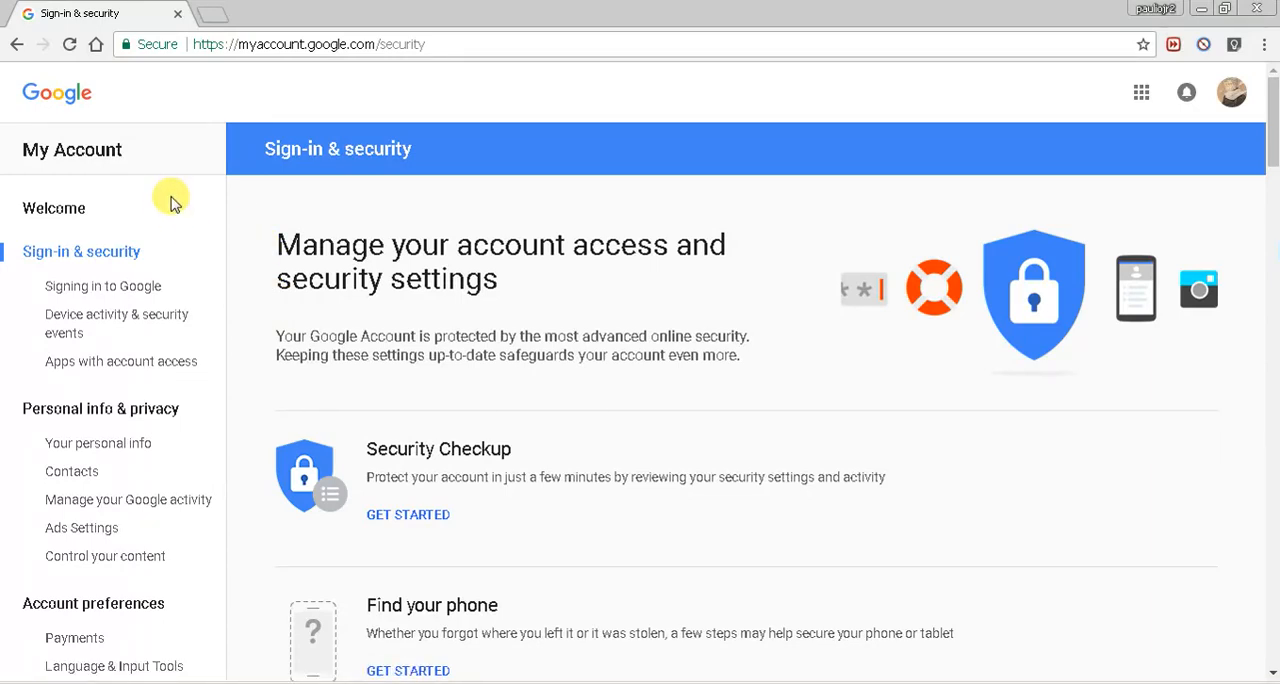
mouse_move(120, 360)
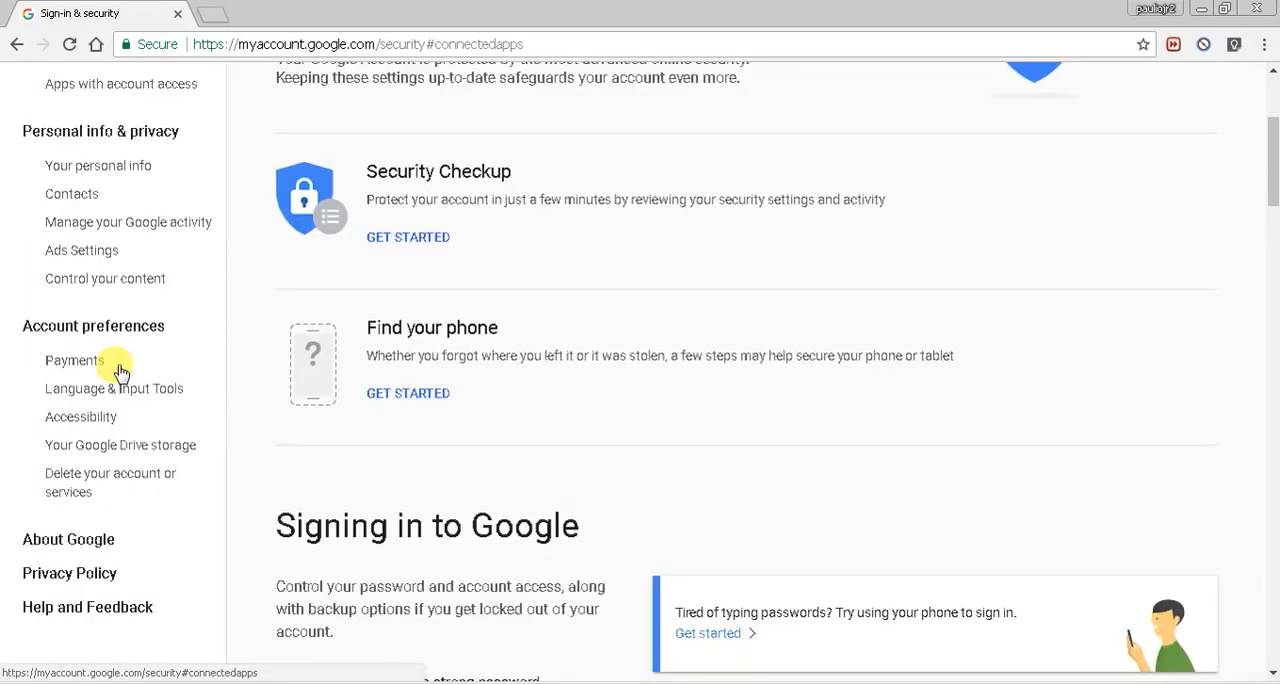
scroll(up, 3)
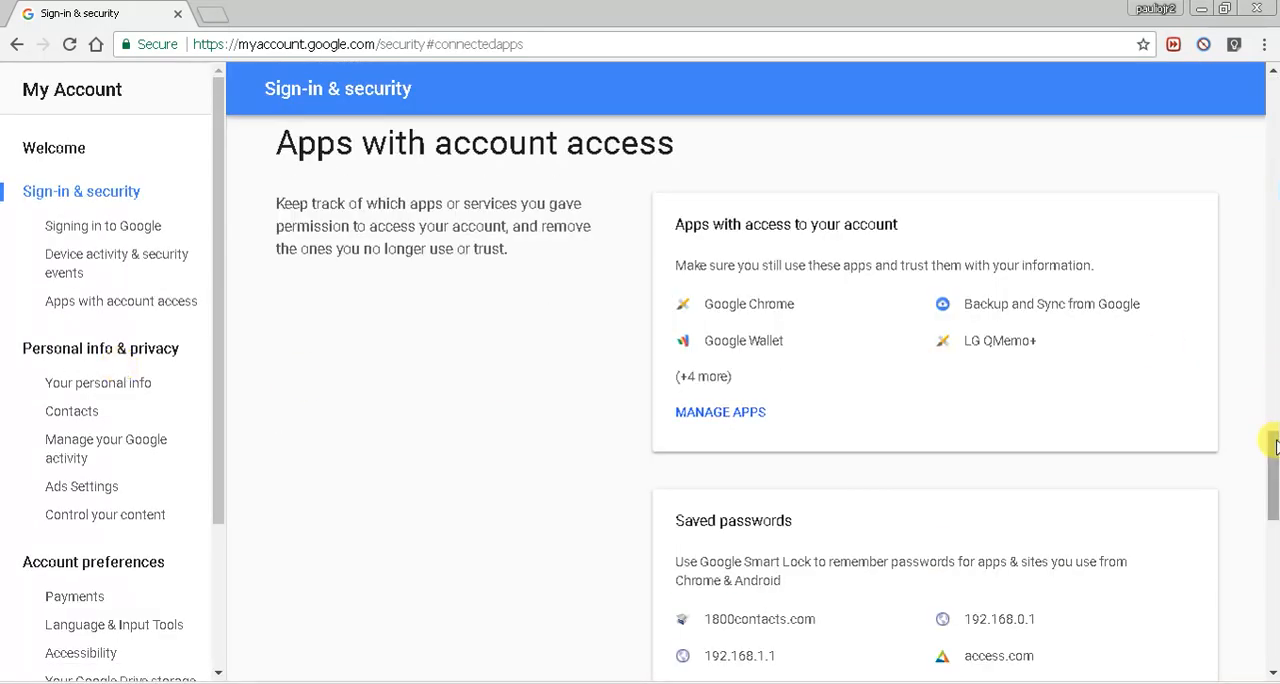
scroll(up, 3)
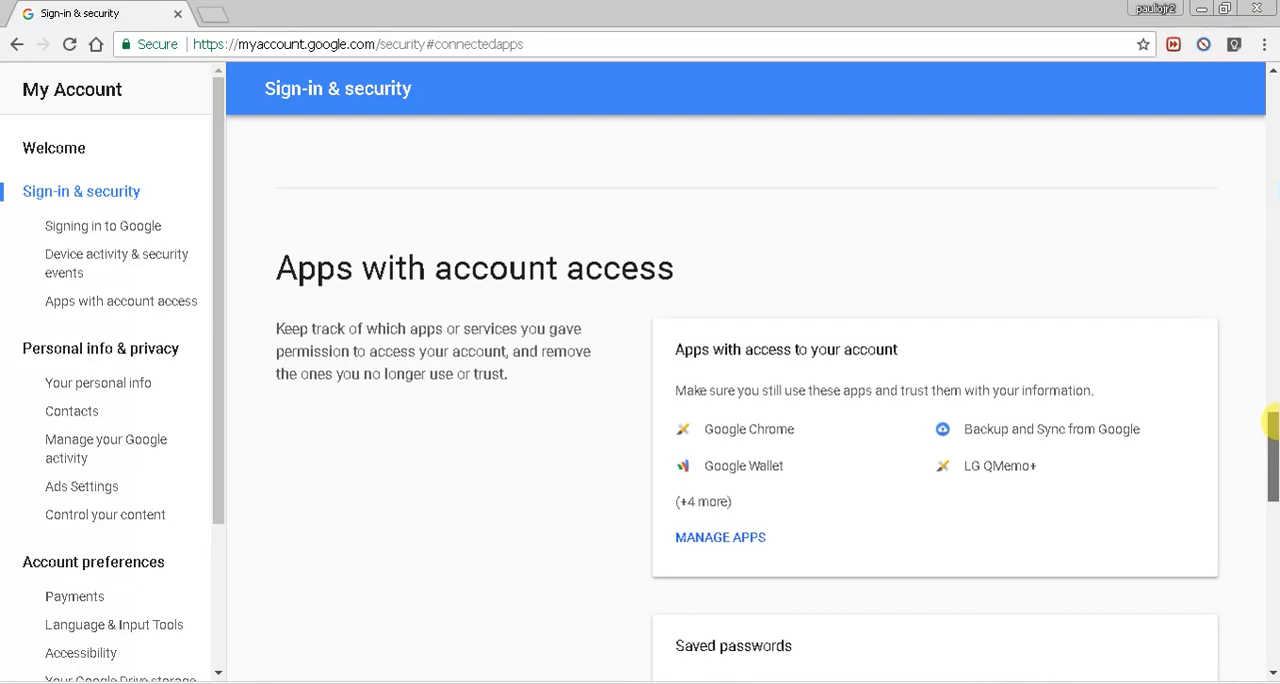
mouse_move(728, 364)
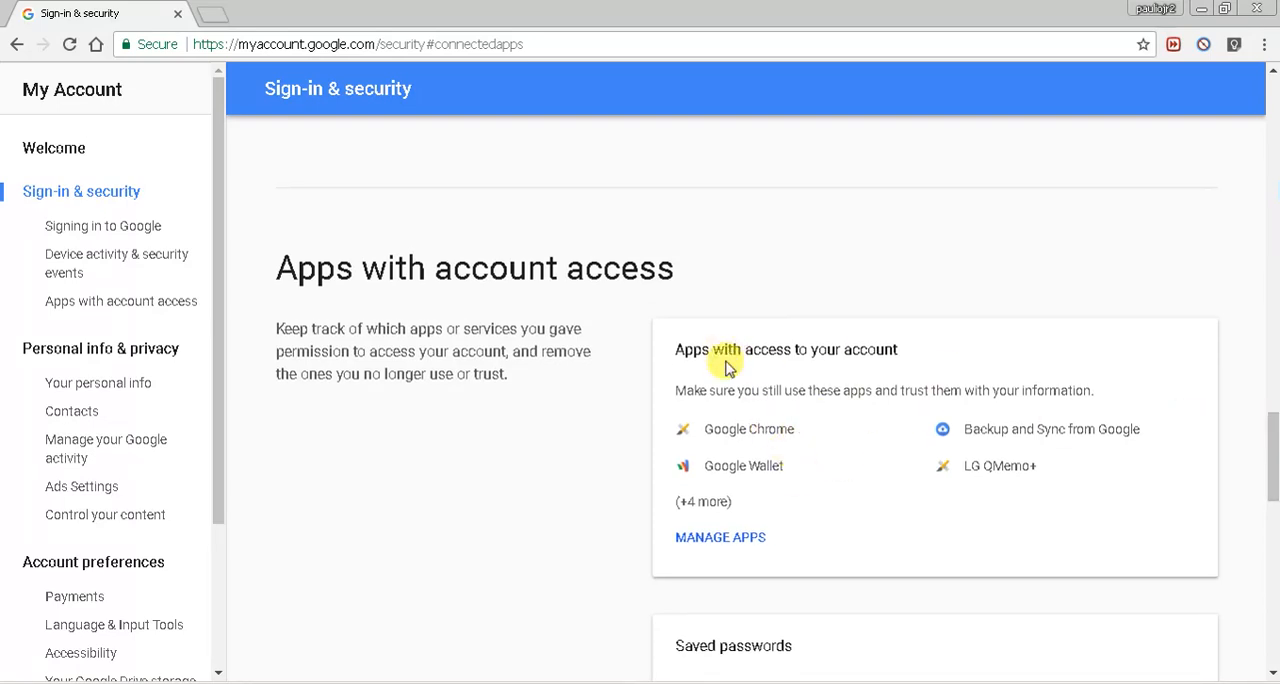
mouse_move(790, 380)
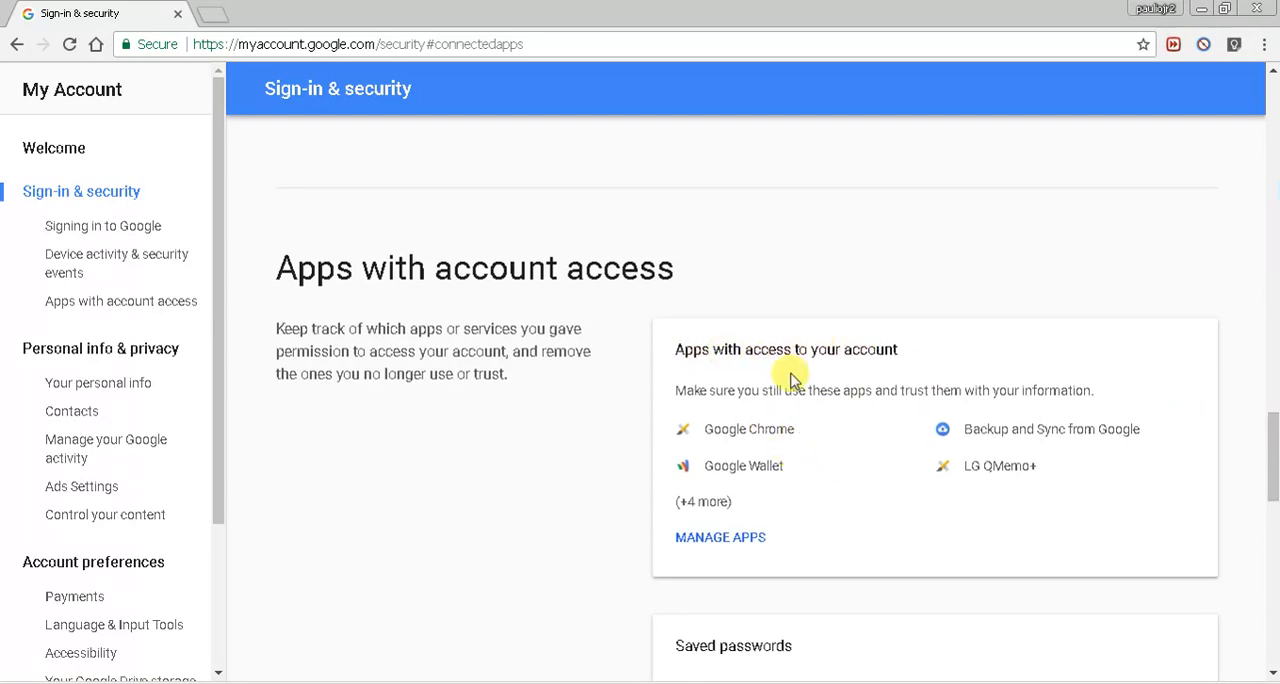
mouse_move(728, 504)
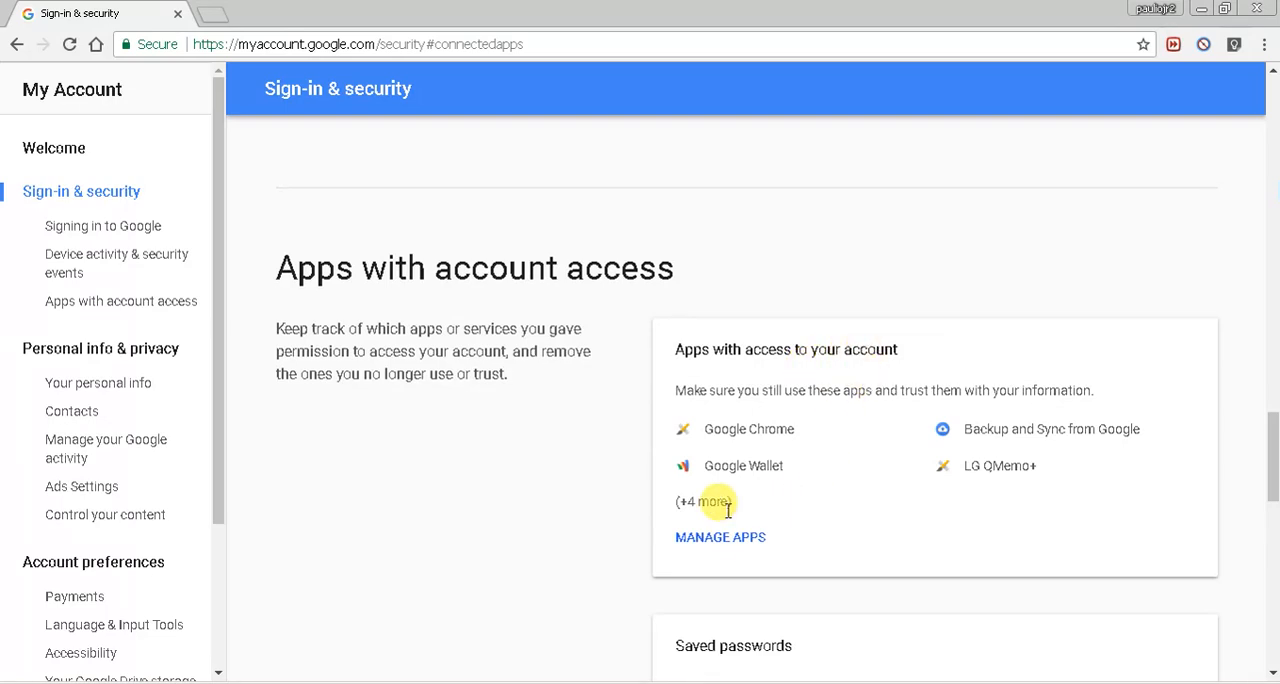
mouse_move(720, 536)
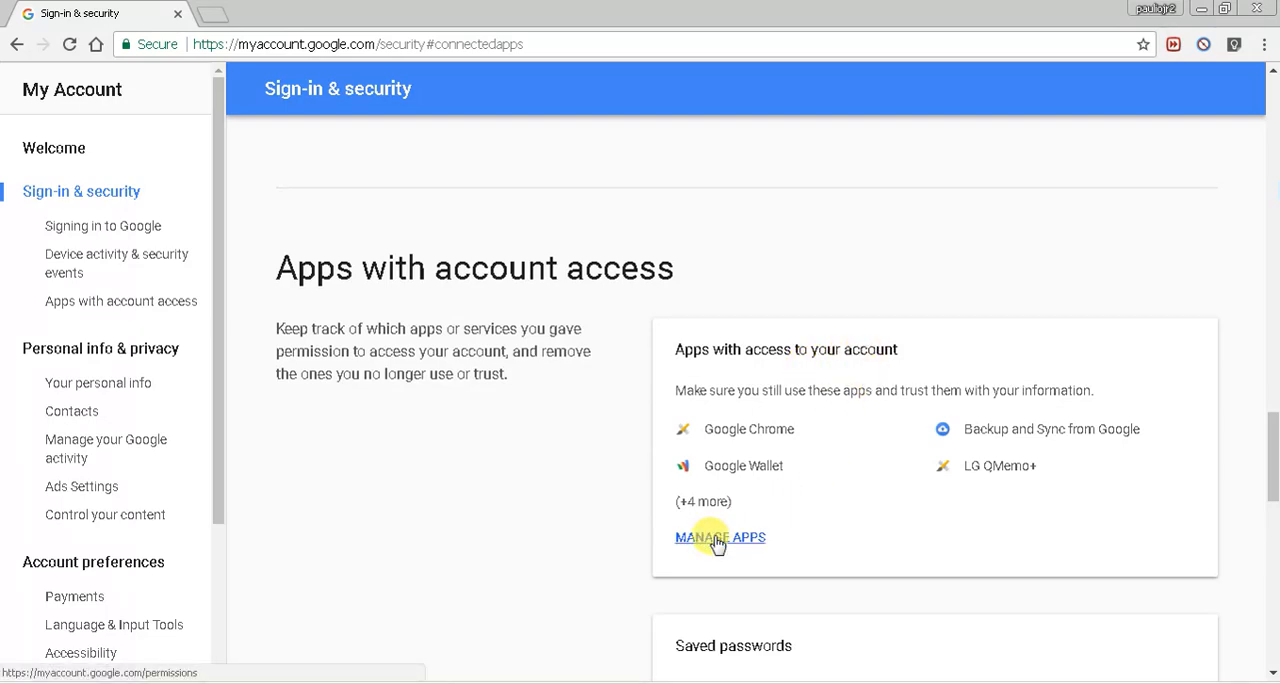
click(720, 536)
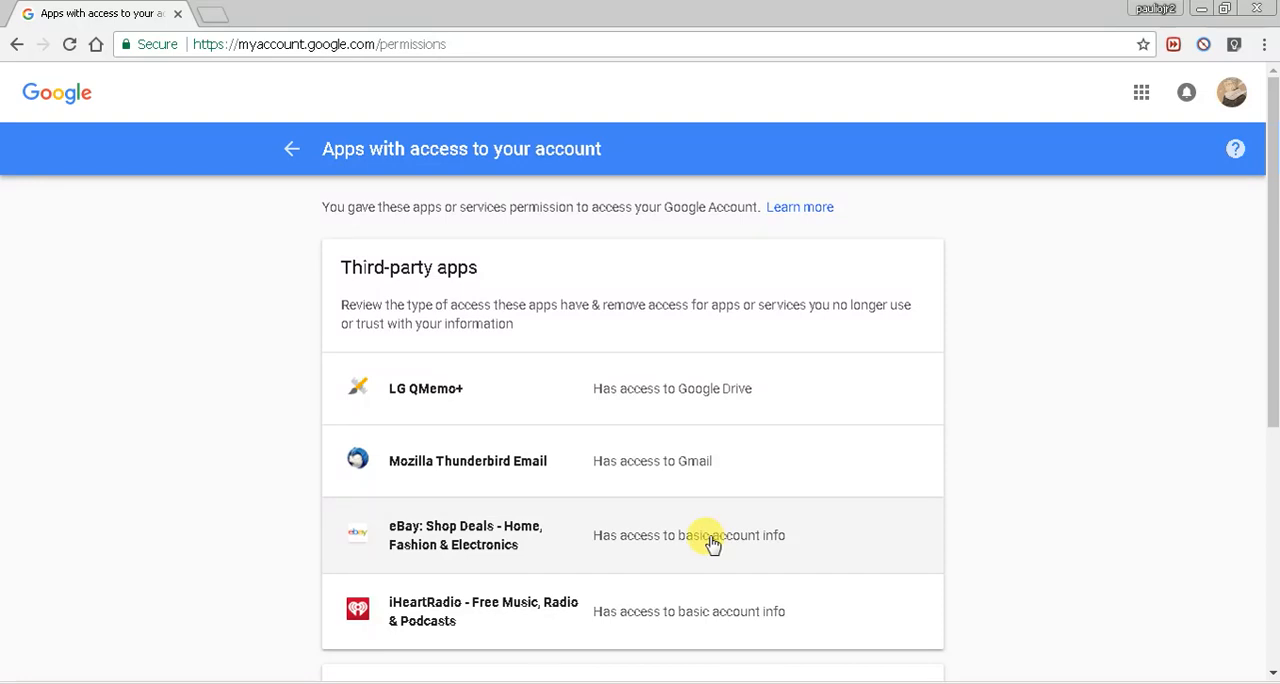
mouse_move(950, 408)
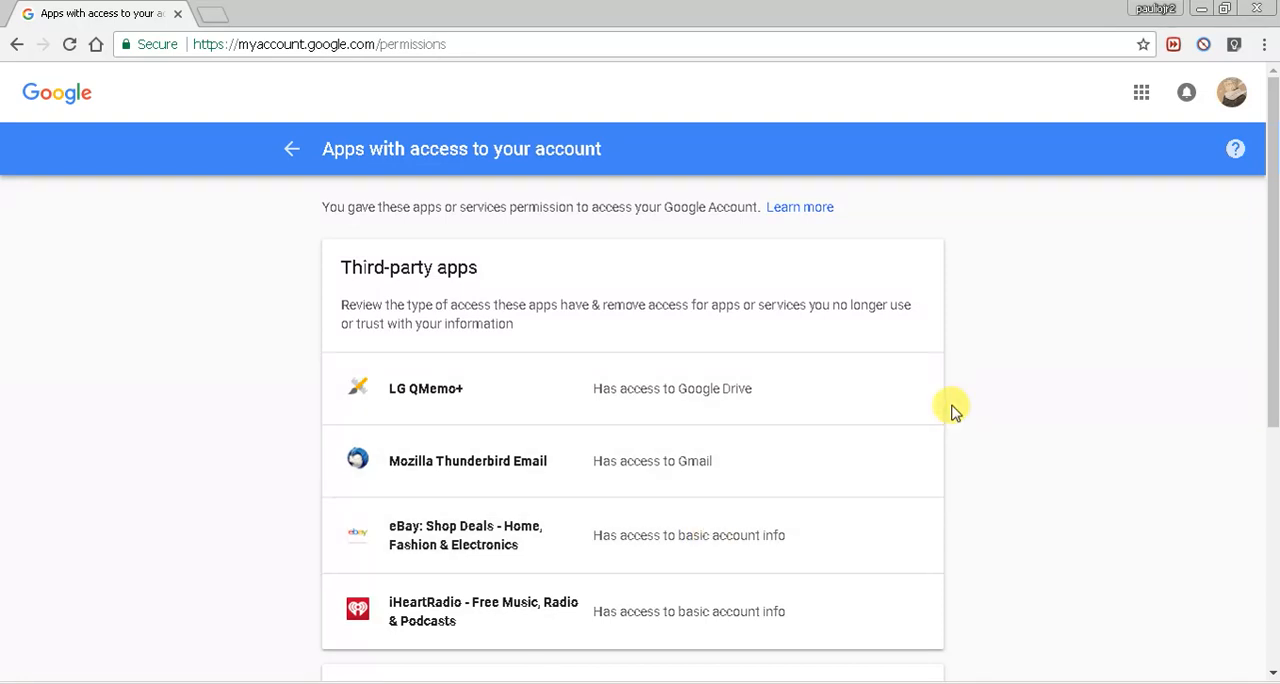
mouse_move(478, 290)
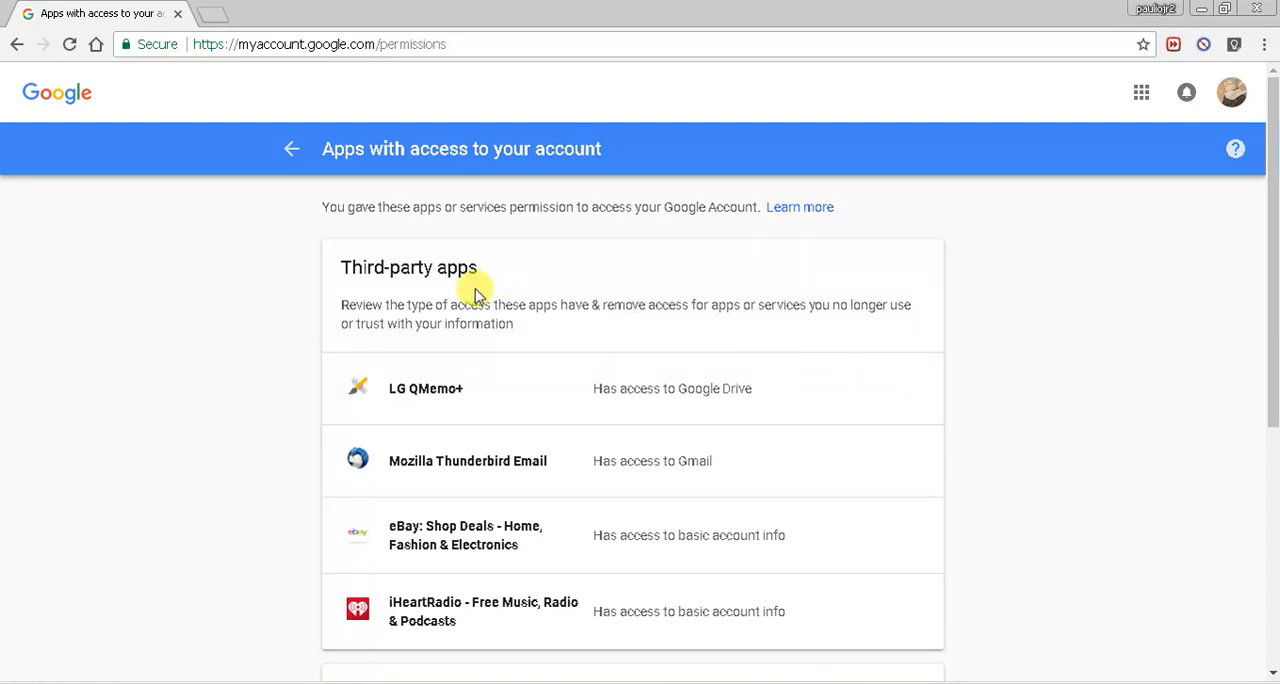
mouse_move(532, 400)
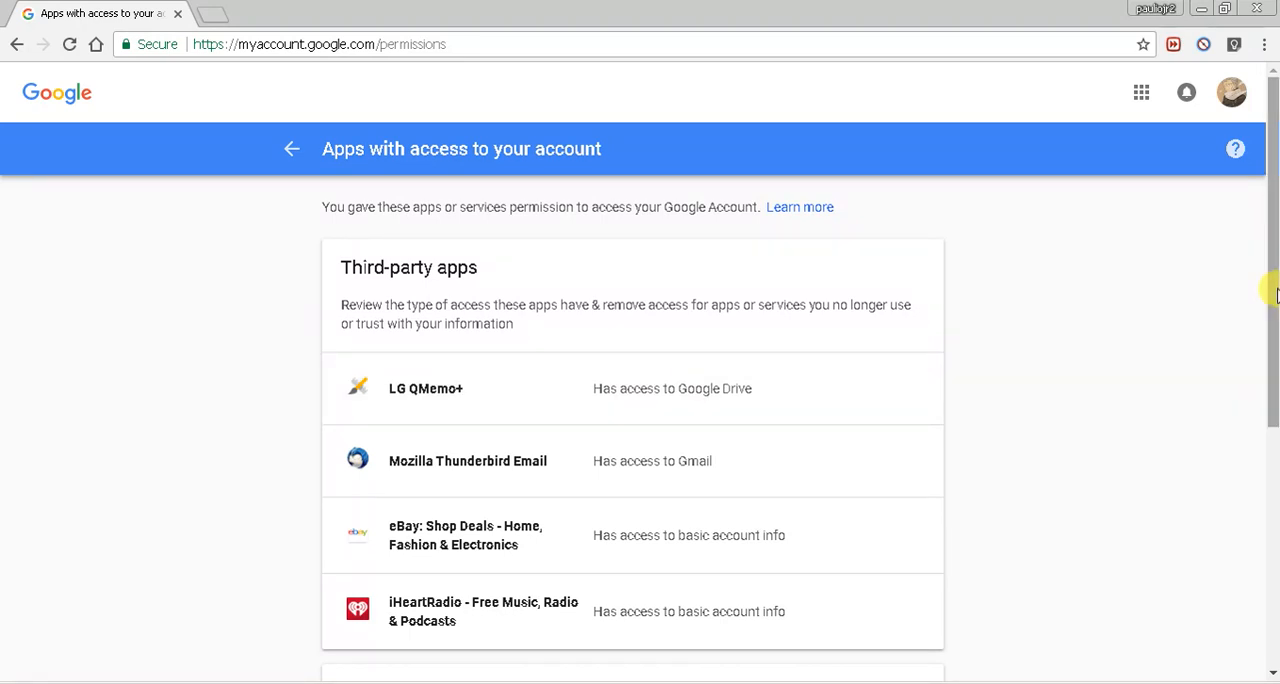
scroll(down, 3)
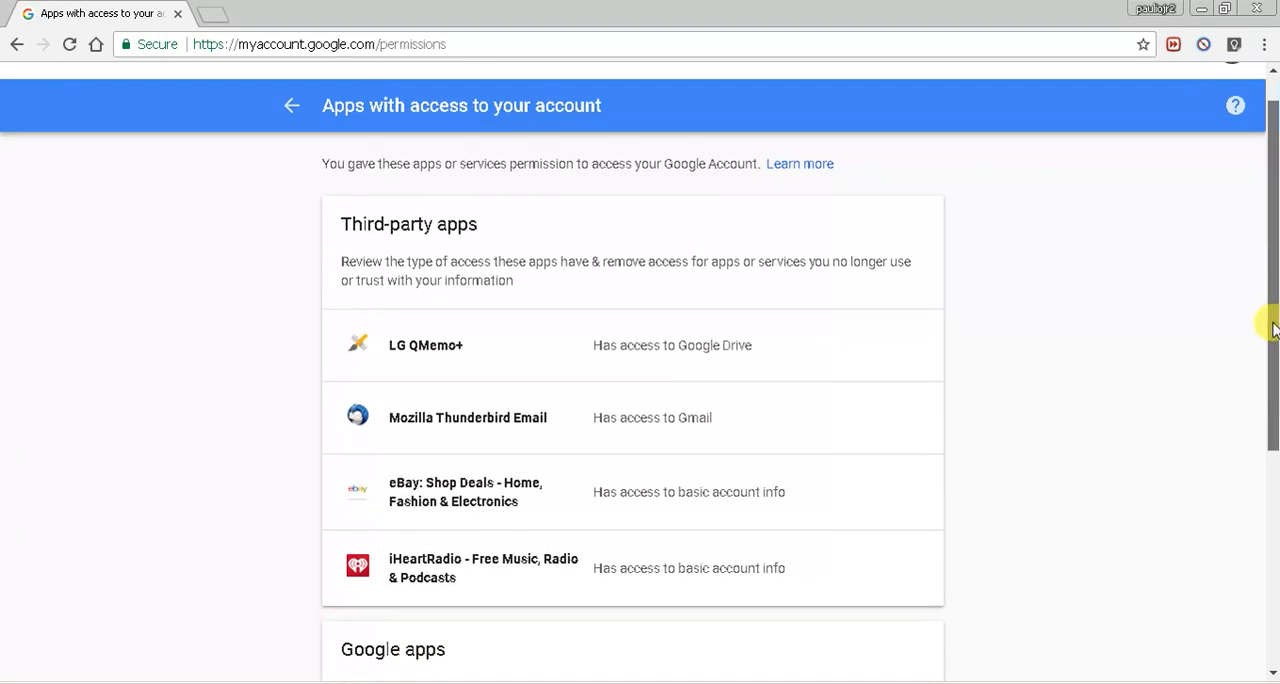
scroll(down, 3)
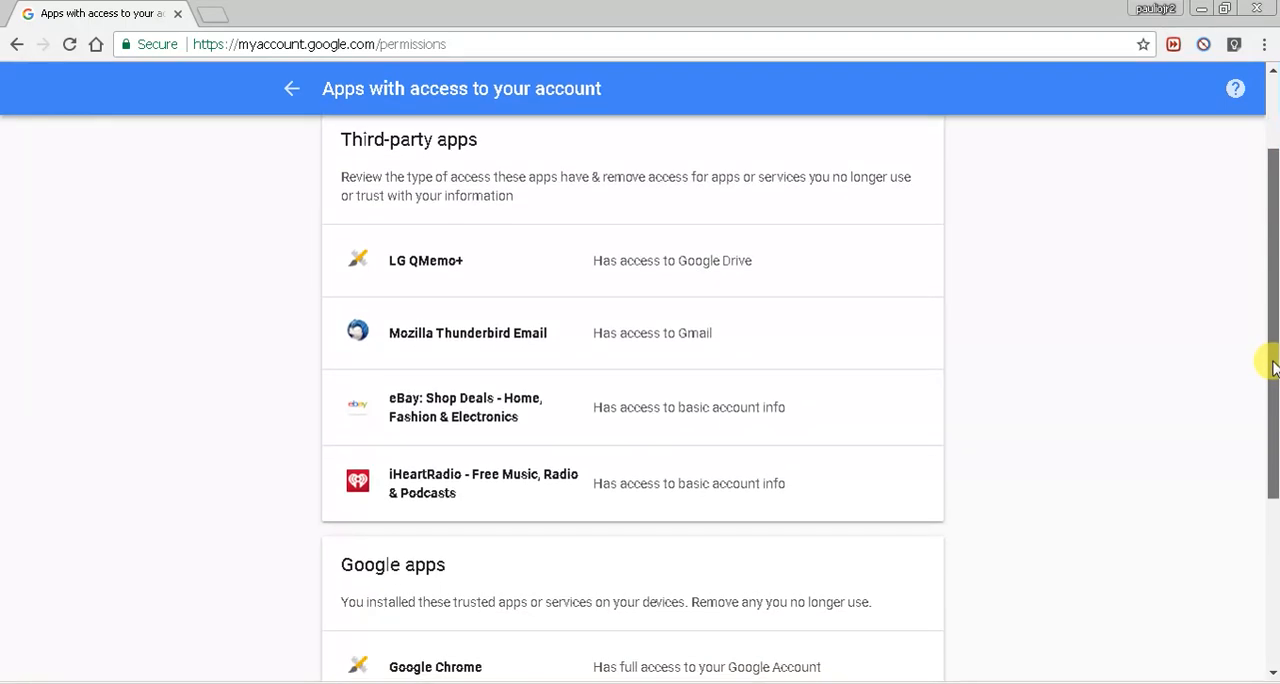
scroll(down, 3)
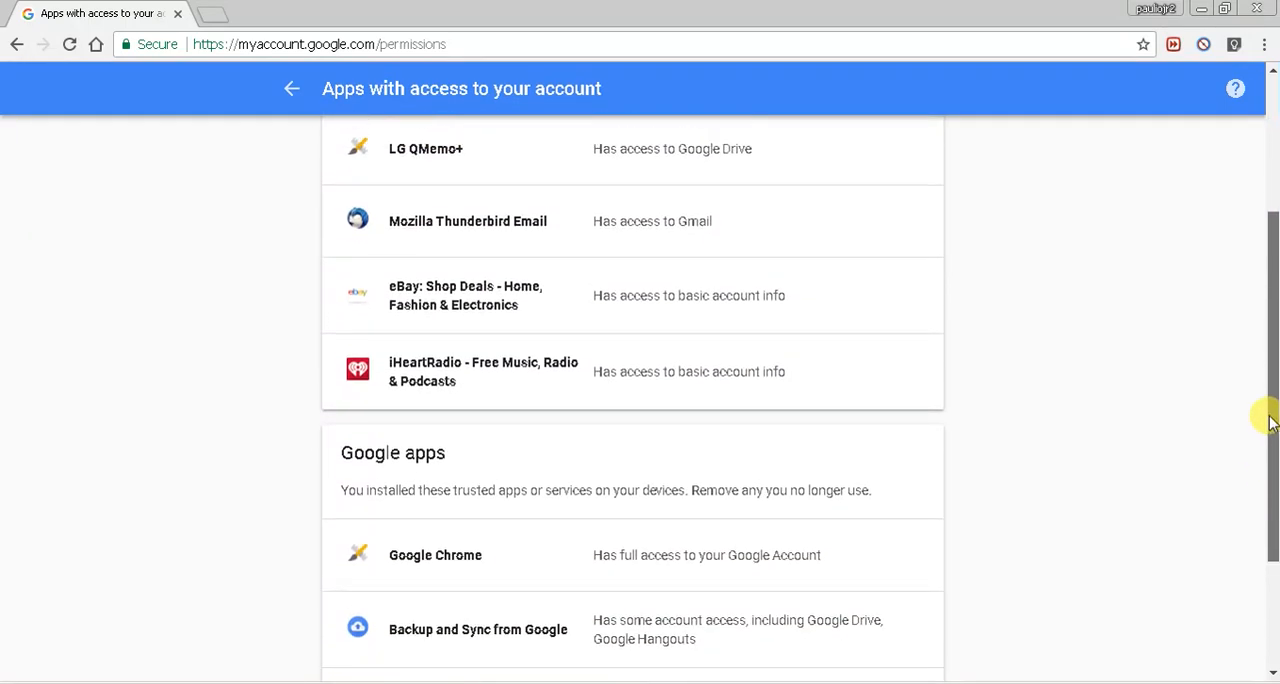
scroll(up, 3)
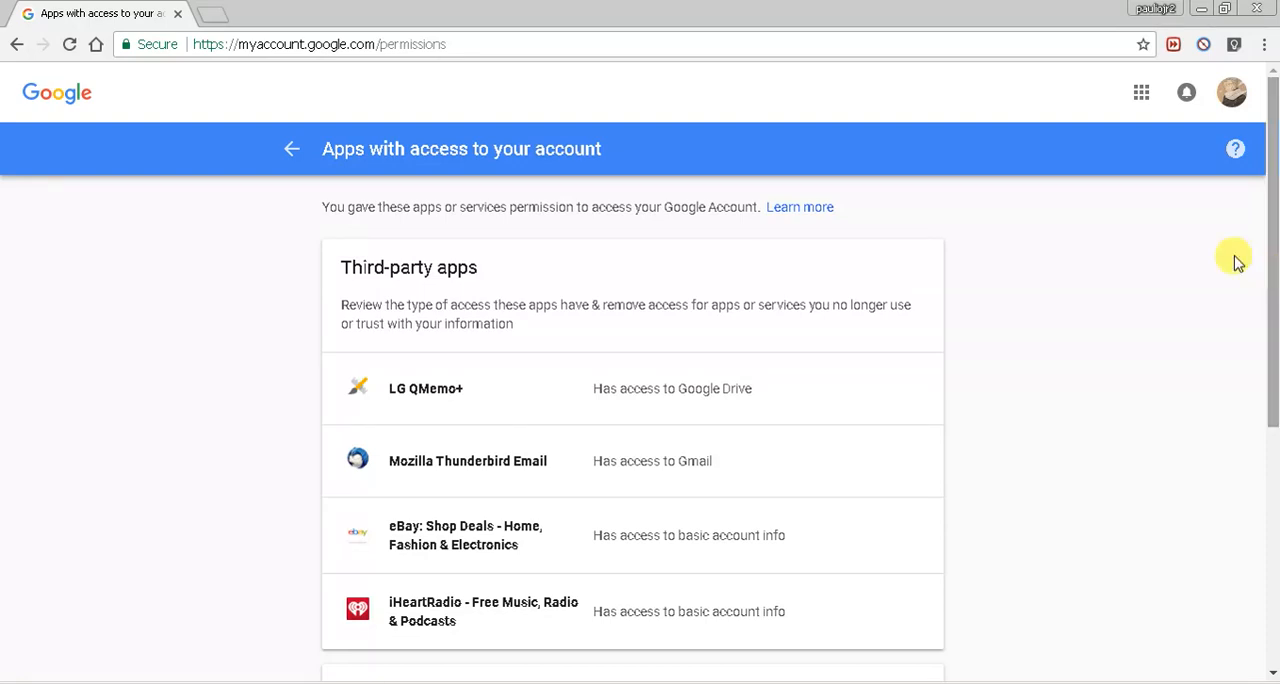
mouse_move(748, 210)
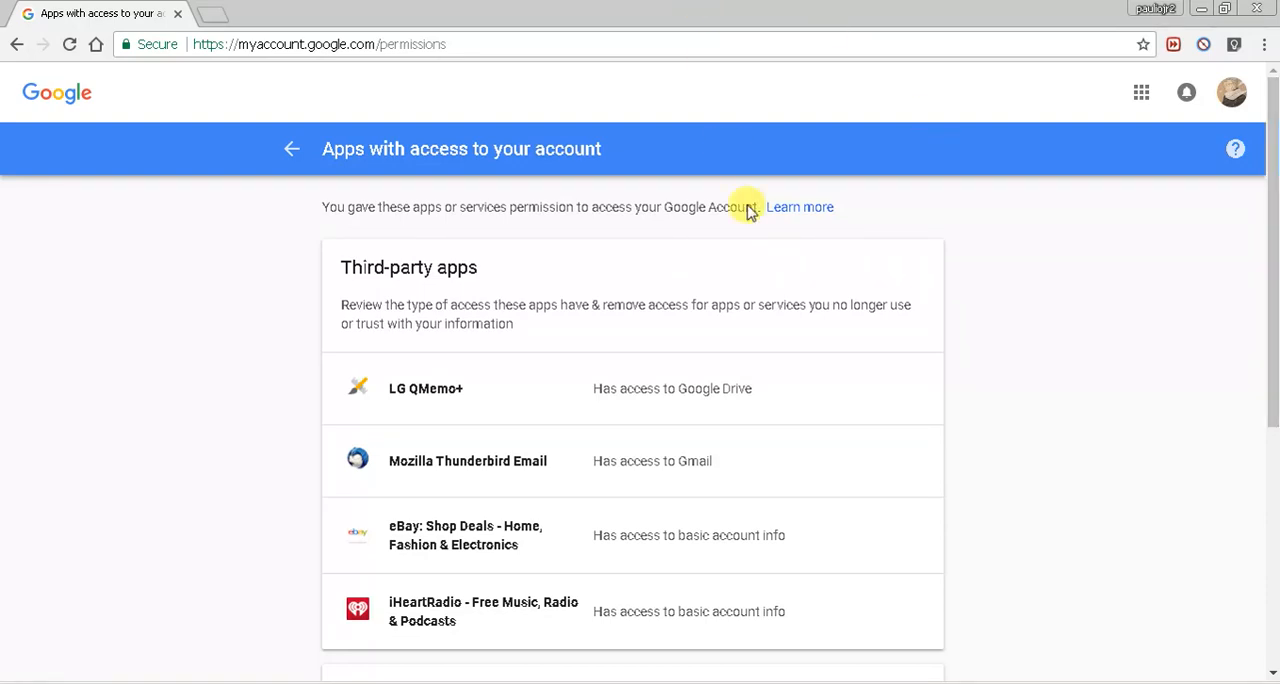
mouse_move(944, 344)
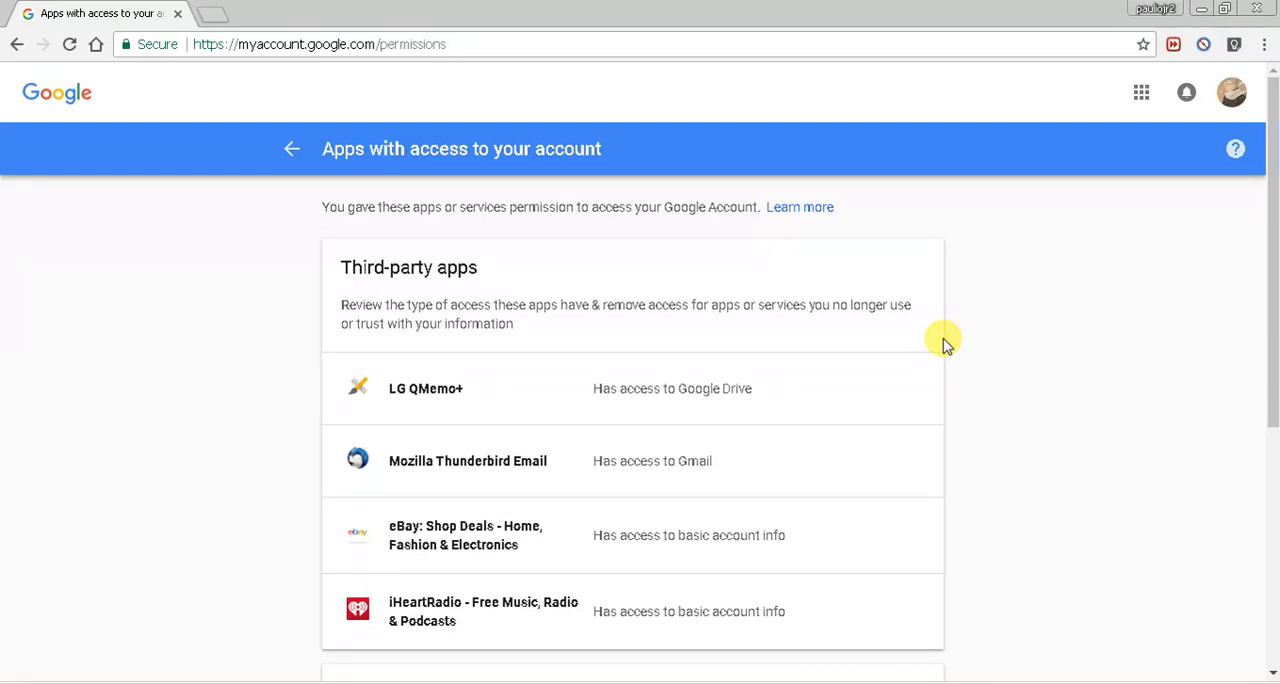
mouse_move(704, 480)
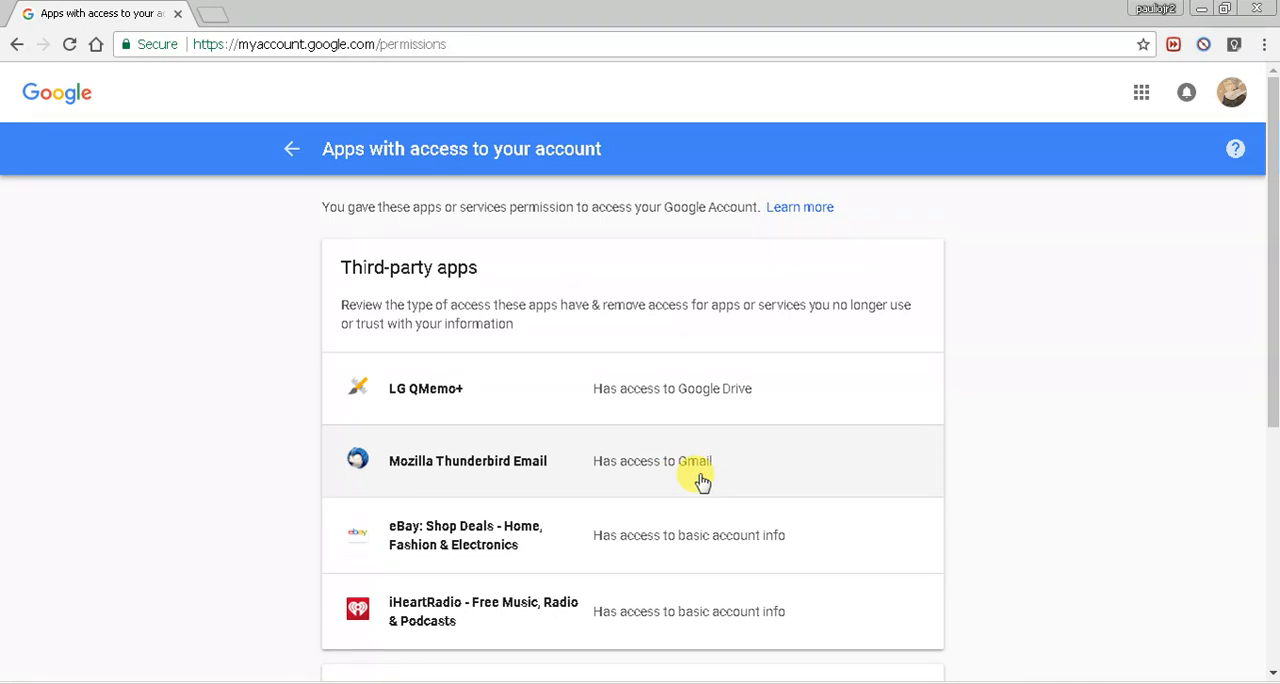
mouse_move(1030, 422)
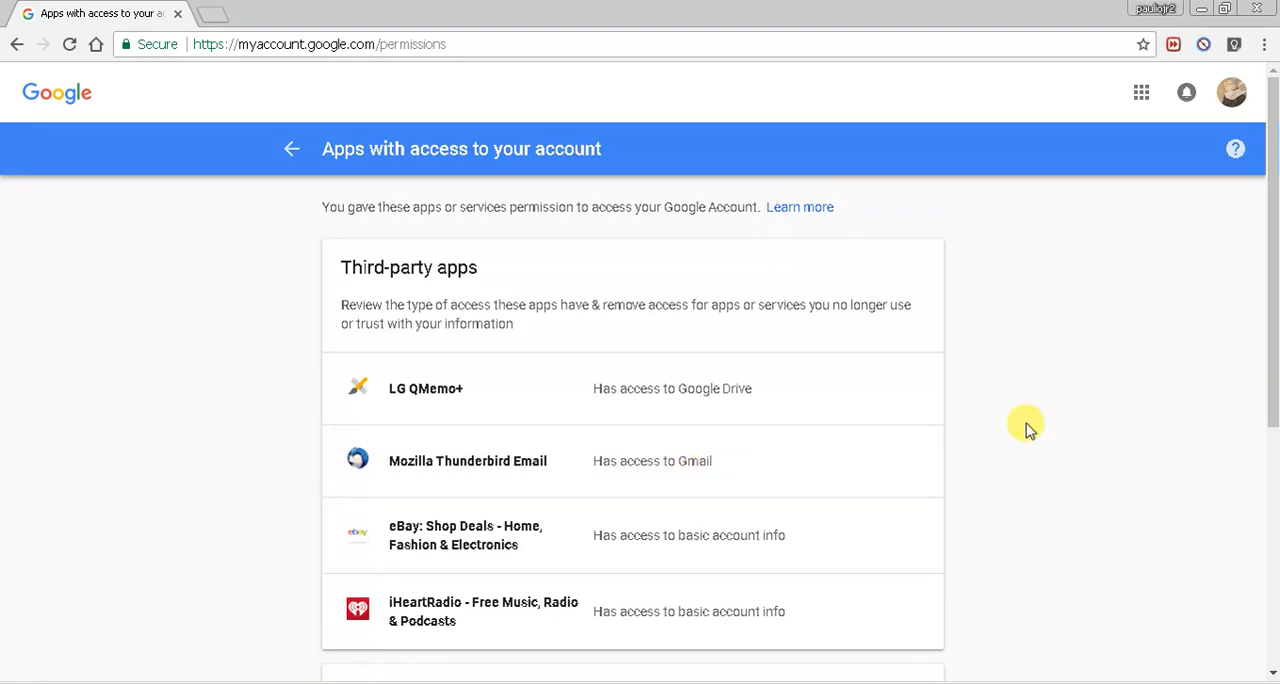
Expand Mozilla Thunderbird Email's row to show its Gmail access and December 7, 2017 grant date.
click(468, 460)
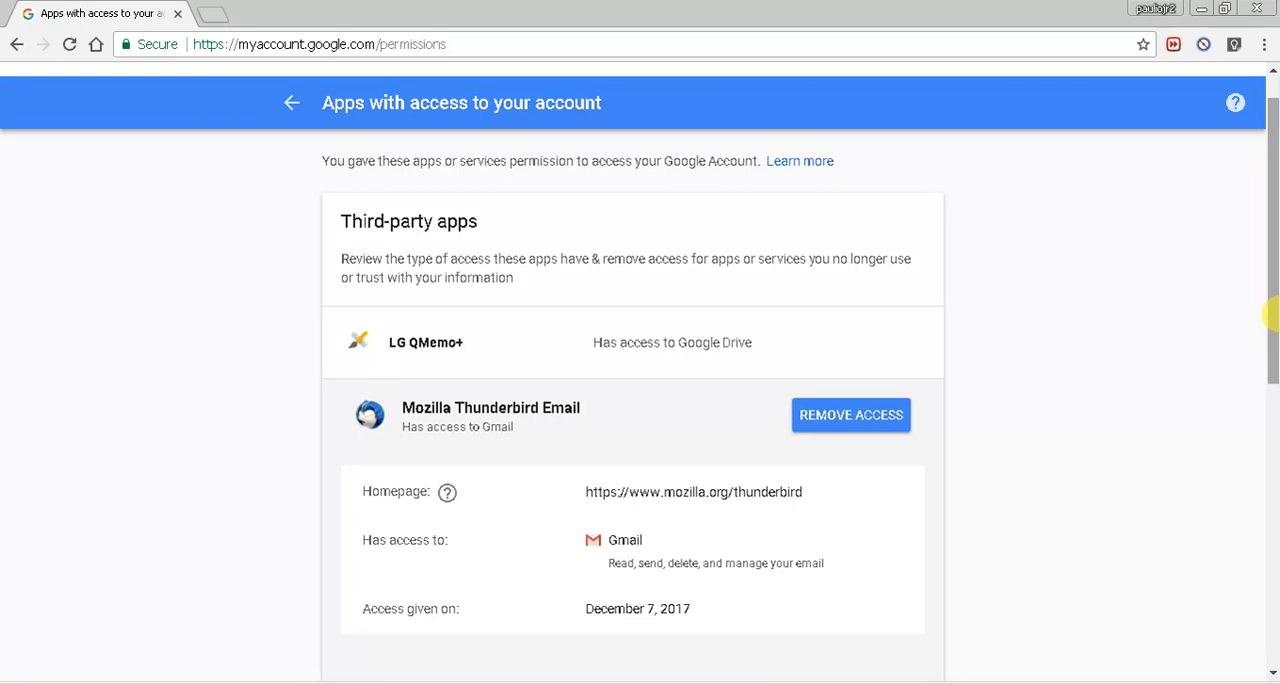
mouse_move(624, 8)
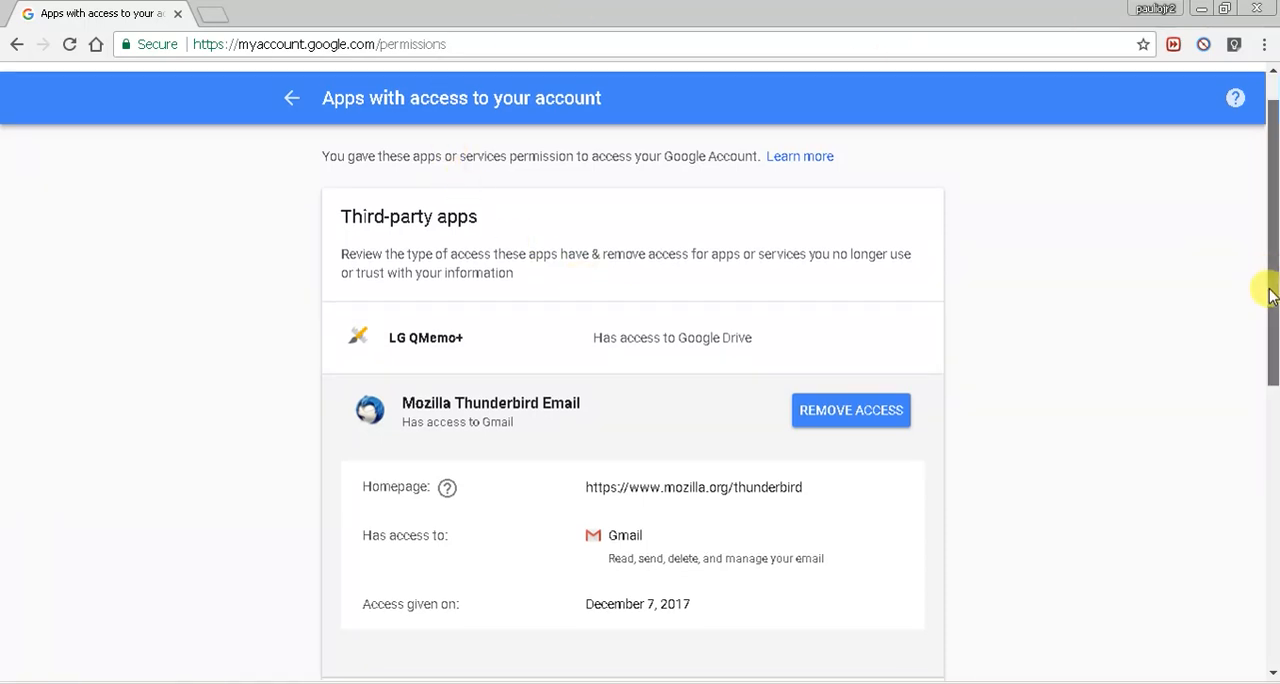
scroll(down, 3)
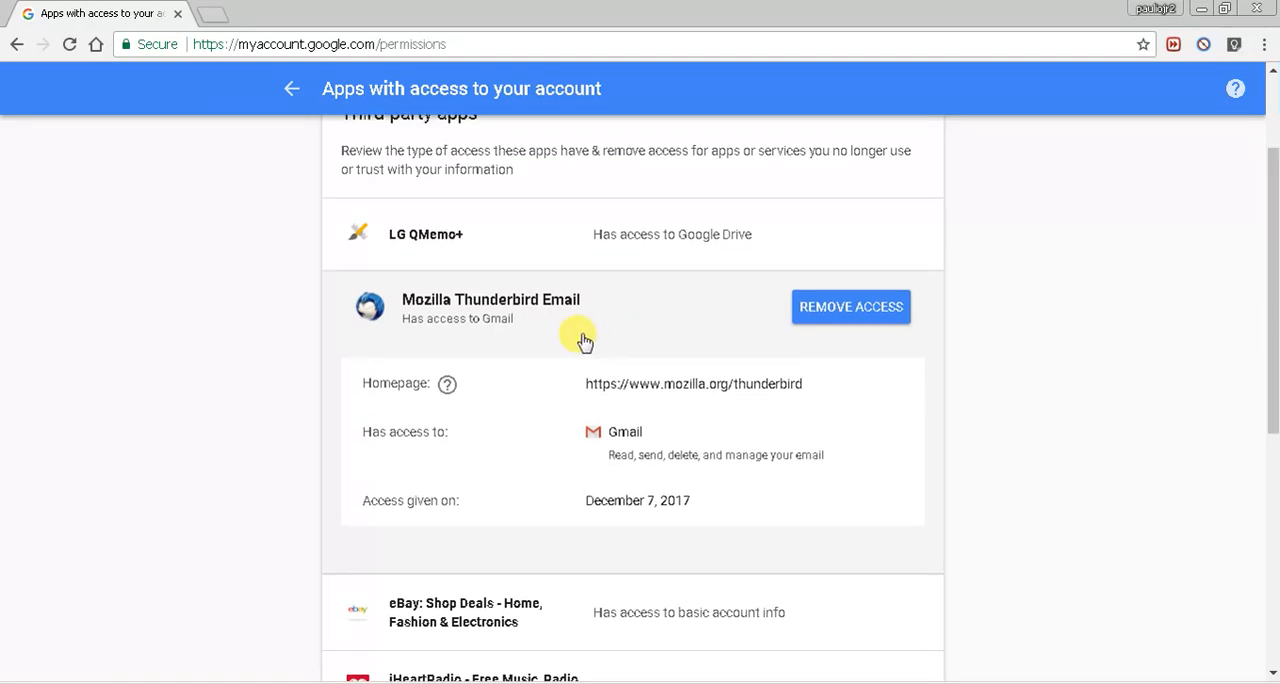
scroll(up, 3)
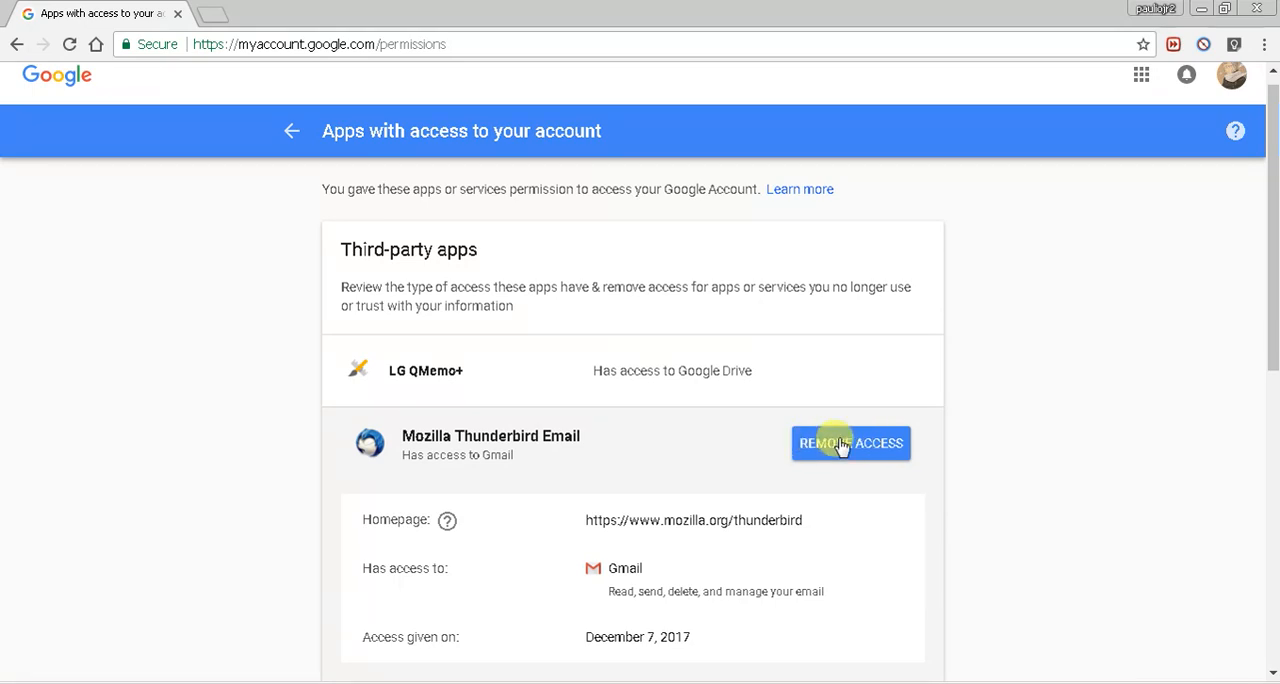
mouse_move(1052, 420)
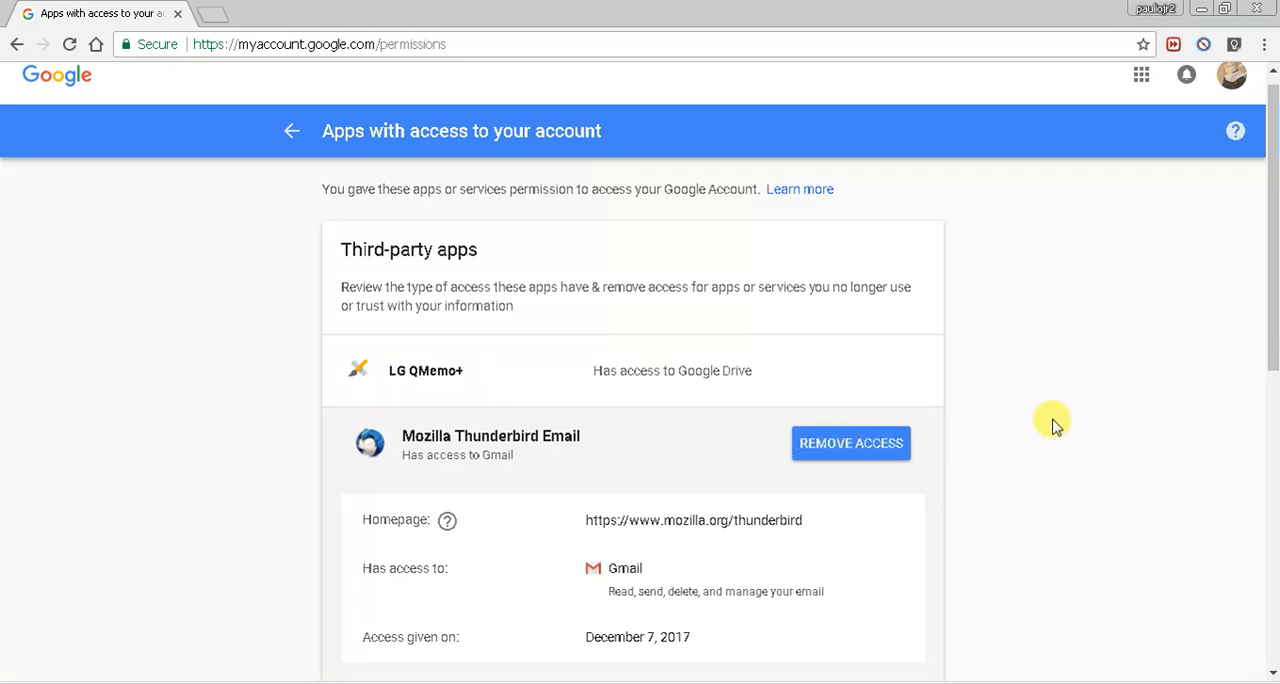
mouse_move(320, 246)
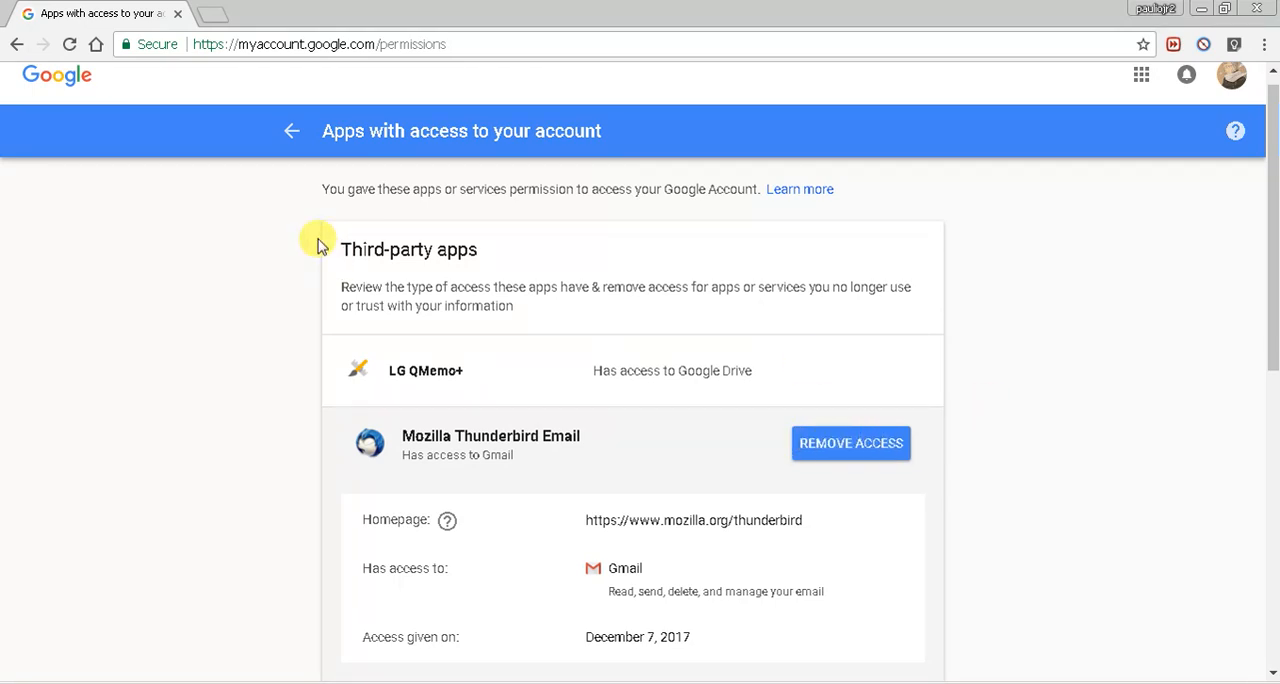
mouse_move(620, 244)
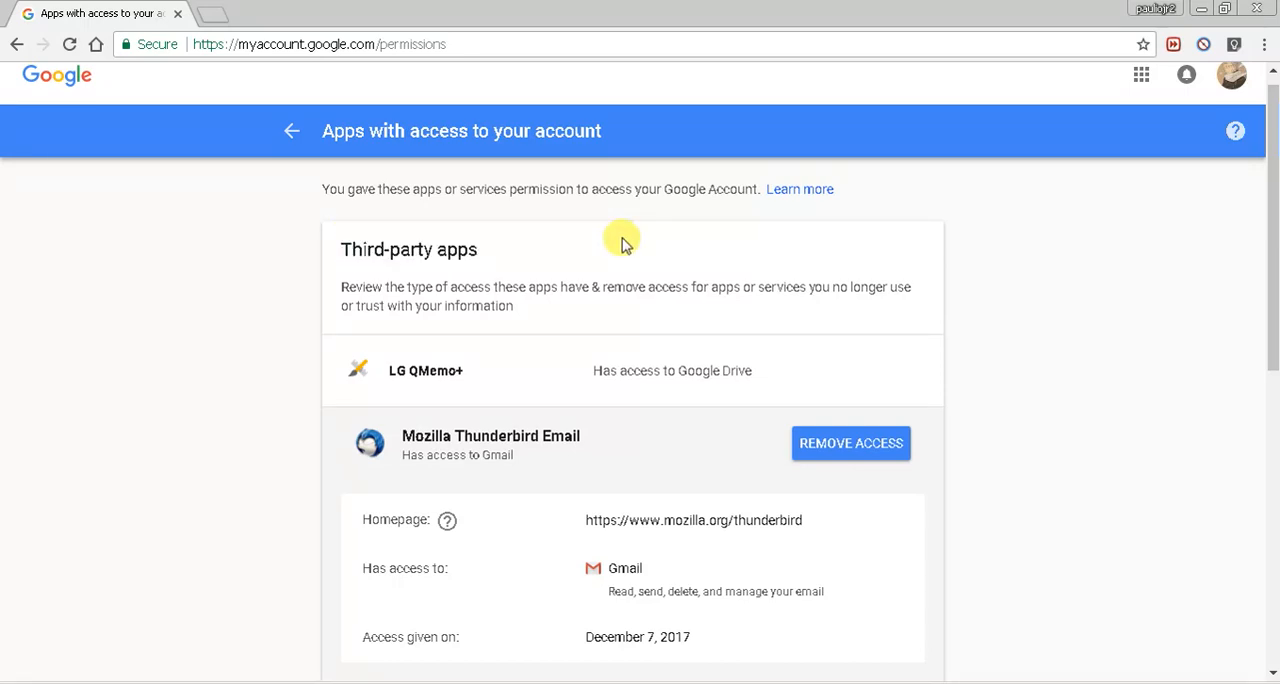
mouse_move(668, 248)
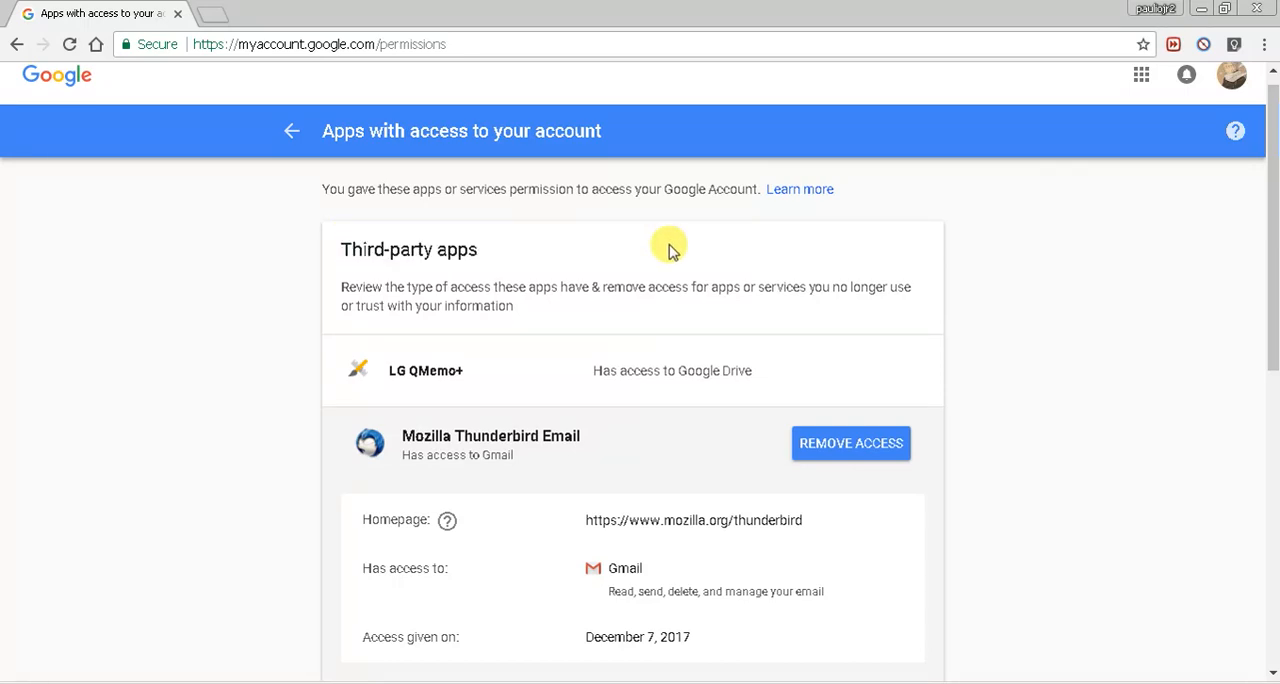
mouse_move(690, 248)
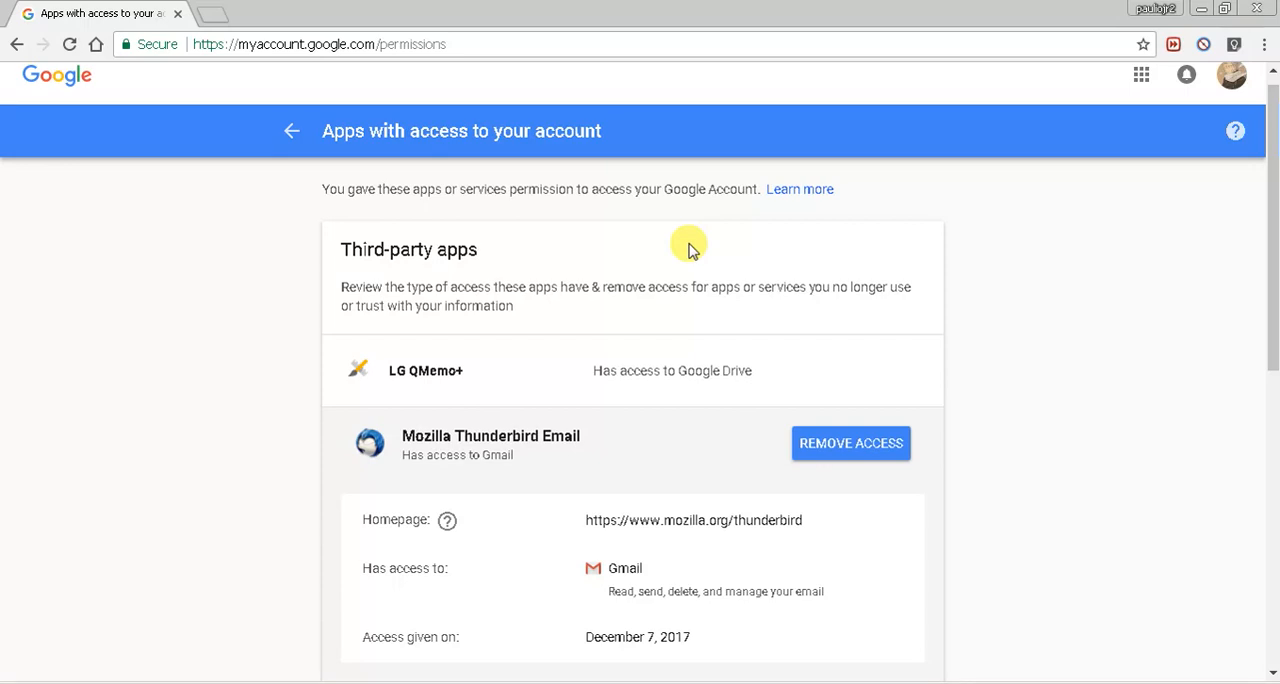
mouse_move(816, 288)
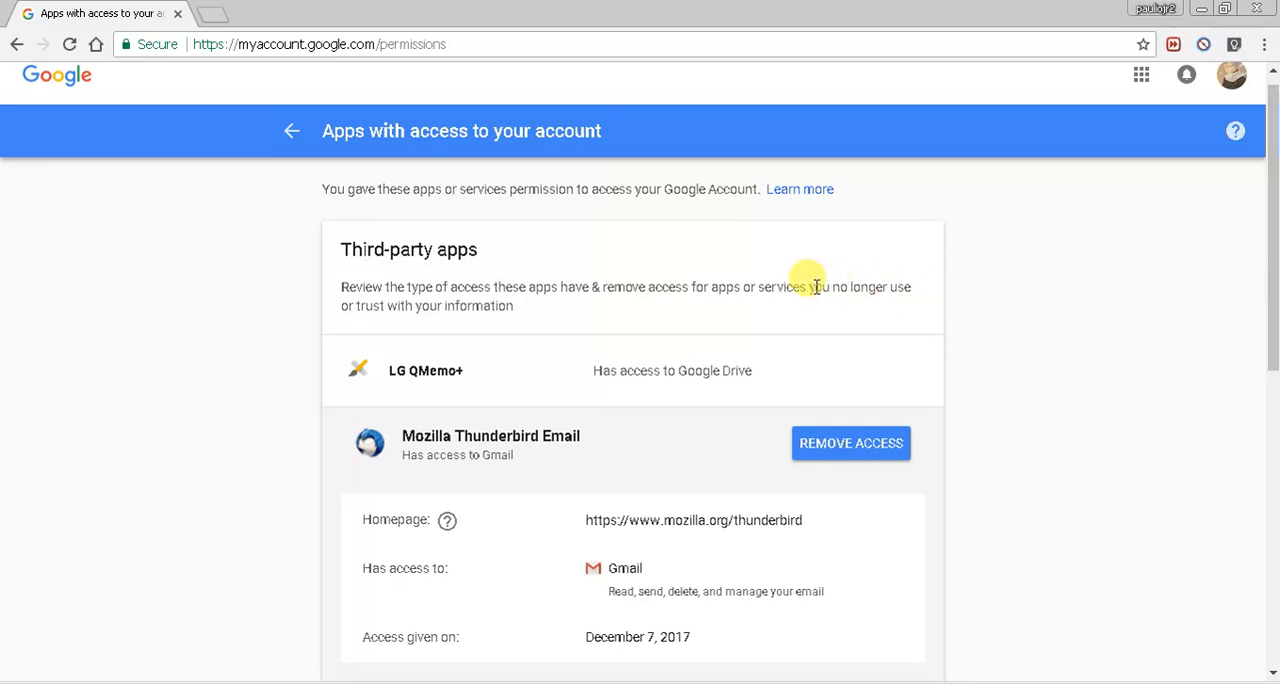
mouse_move(1084, 292)
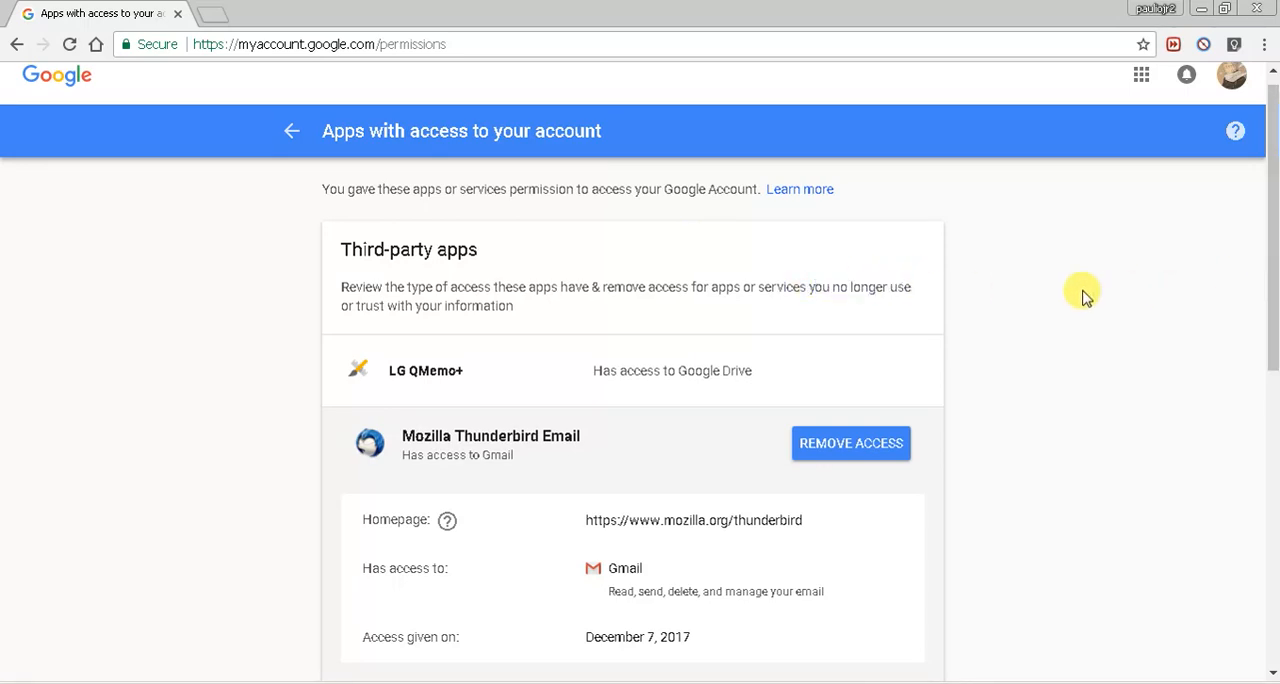
mouse_move(1190, 302)
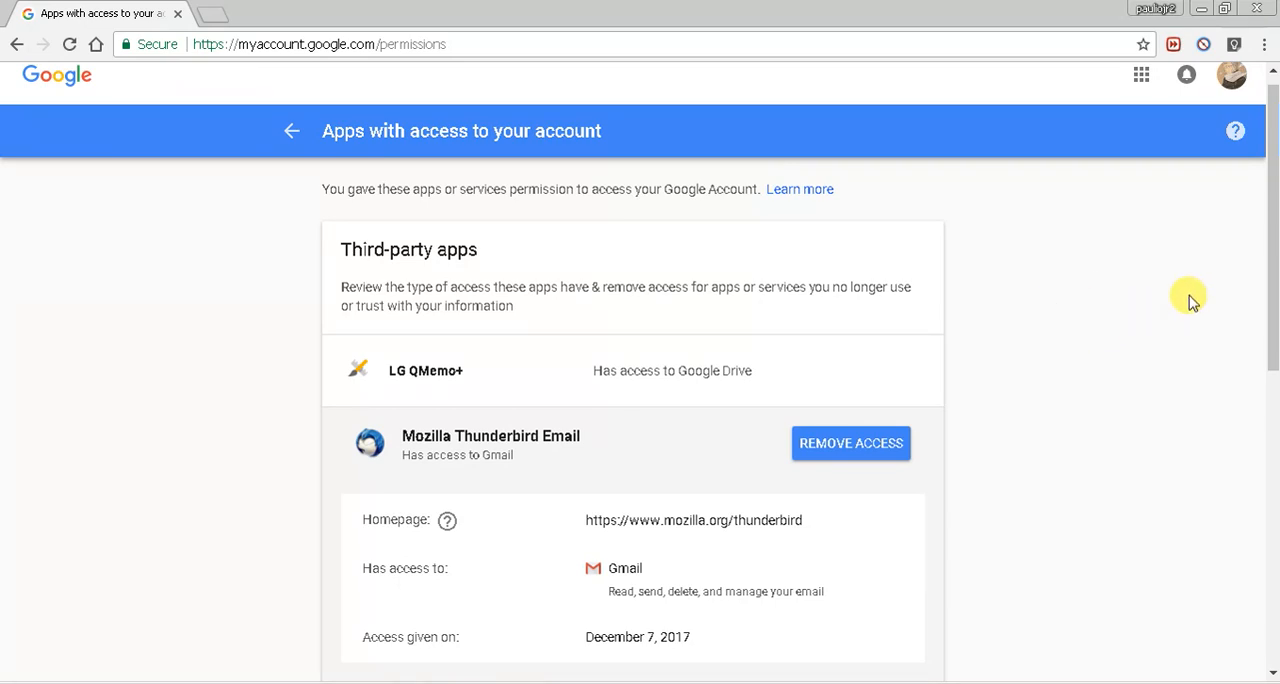
mouse_move(1272, 288)
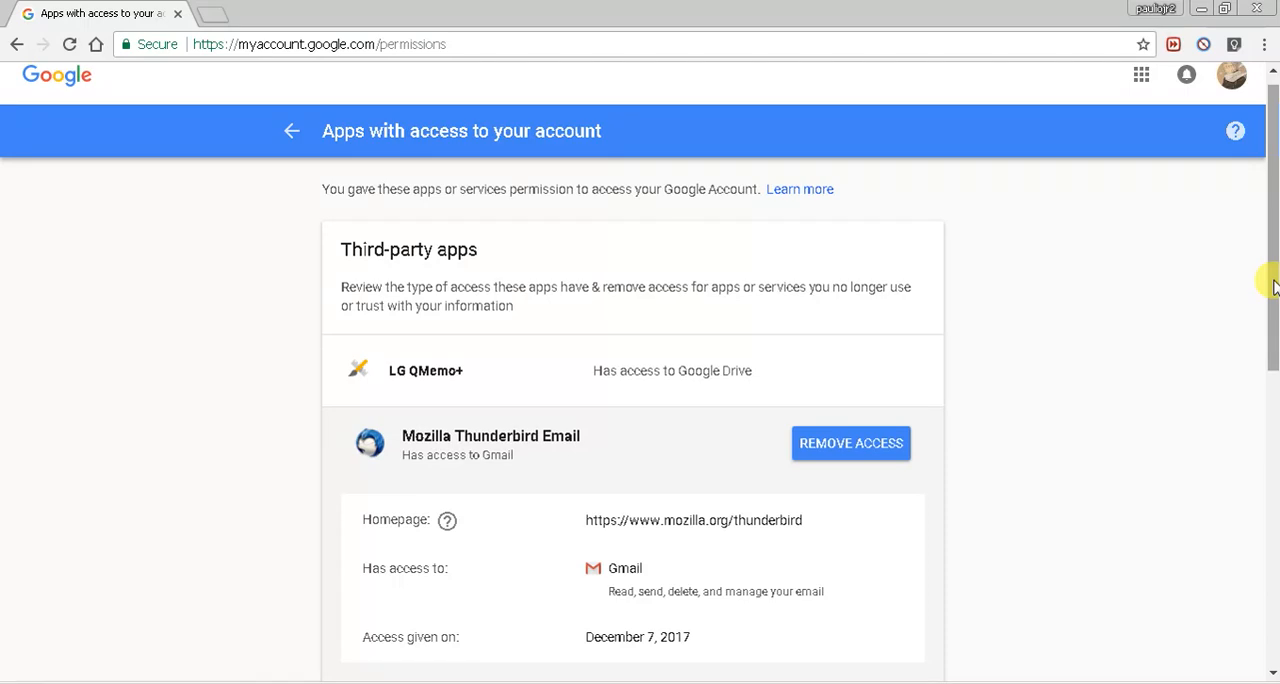
mouse_move(1164, 312)
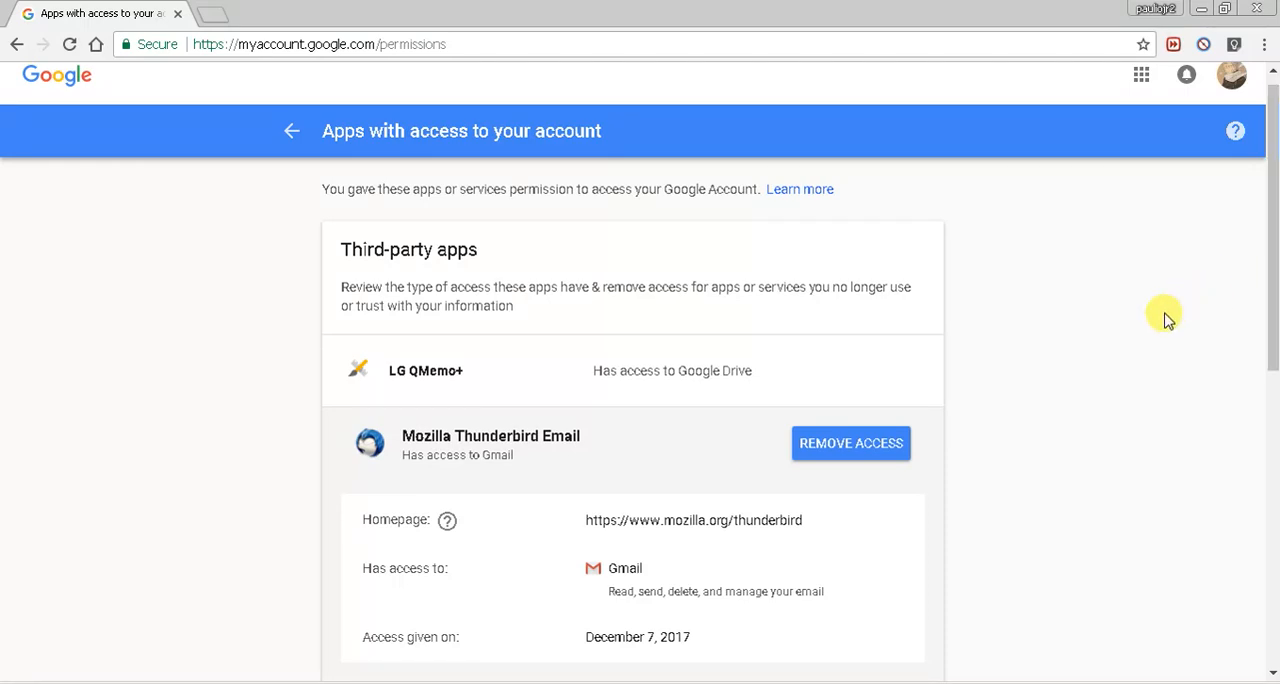
mouse_move(1152, 312)
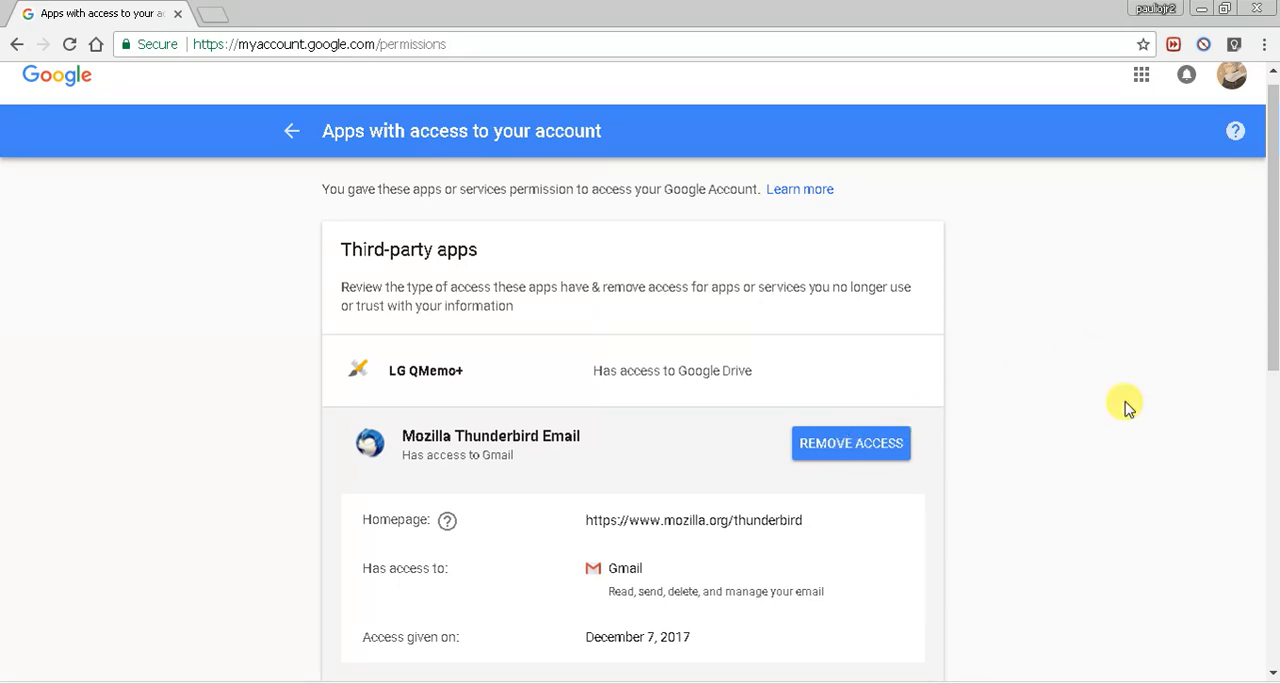
mouse_move(1092, 372)
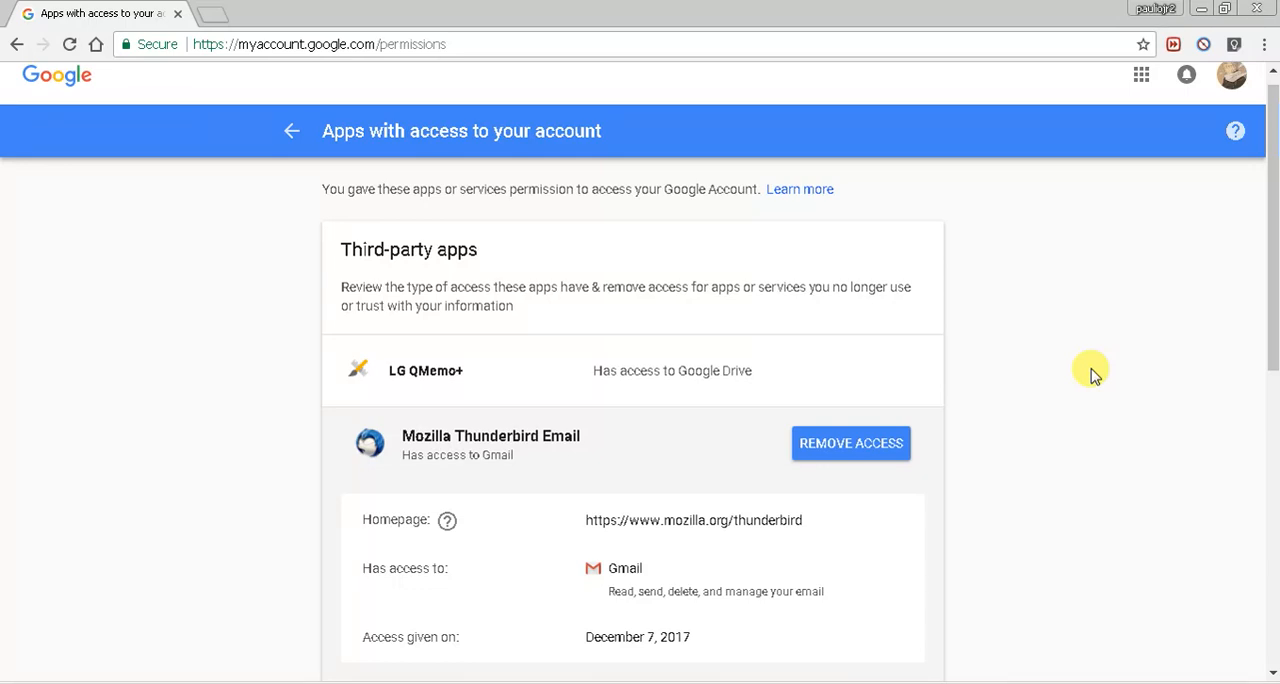
mouse_move(500, 424)
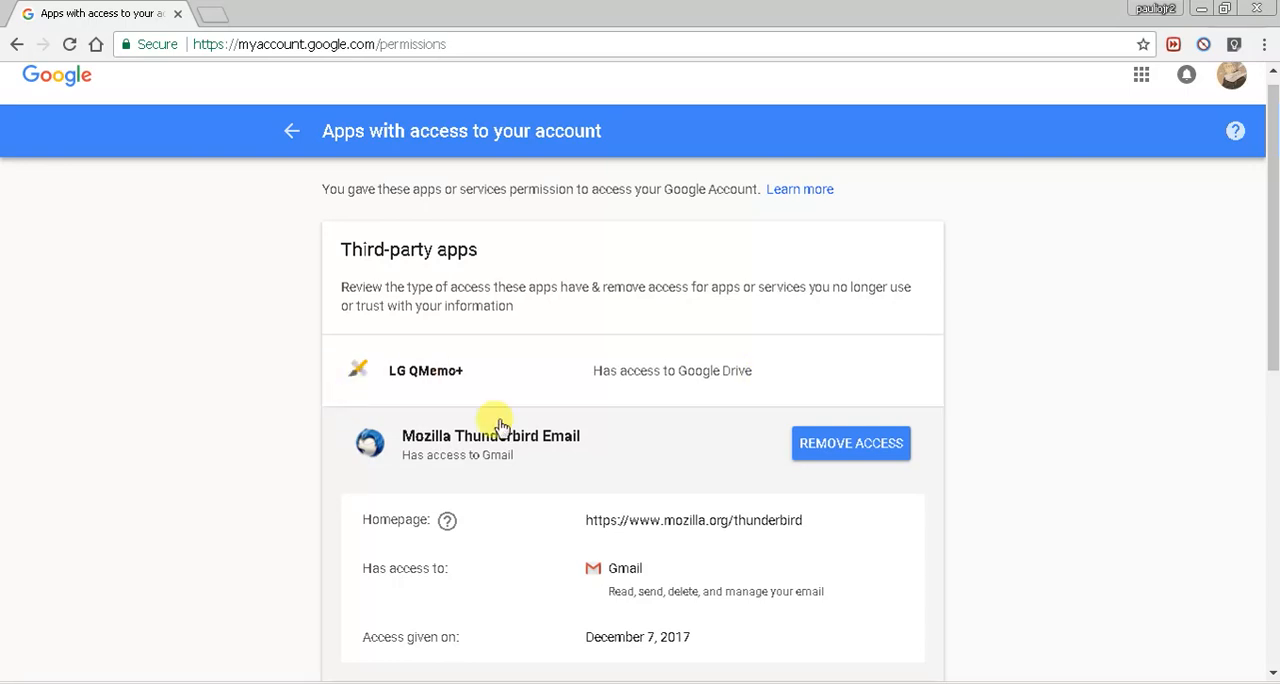
mouse_move(1270, 324)
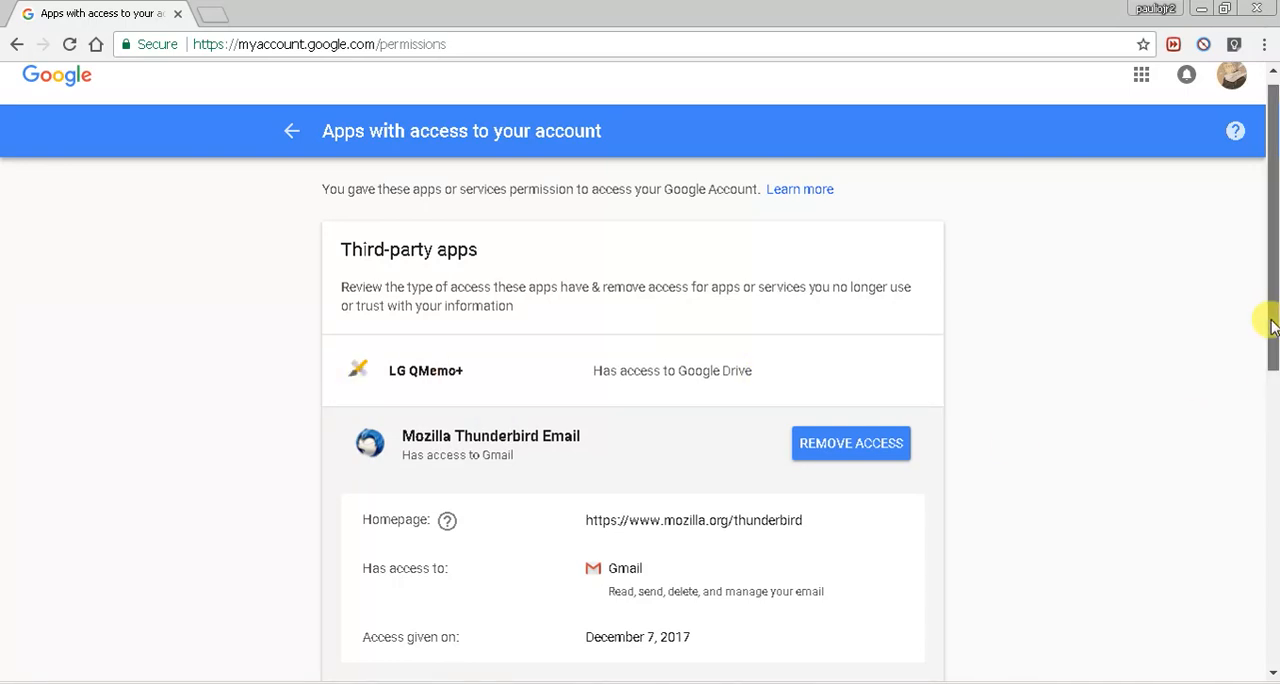
scroll(down, 3)
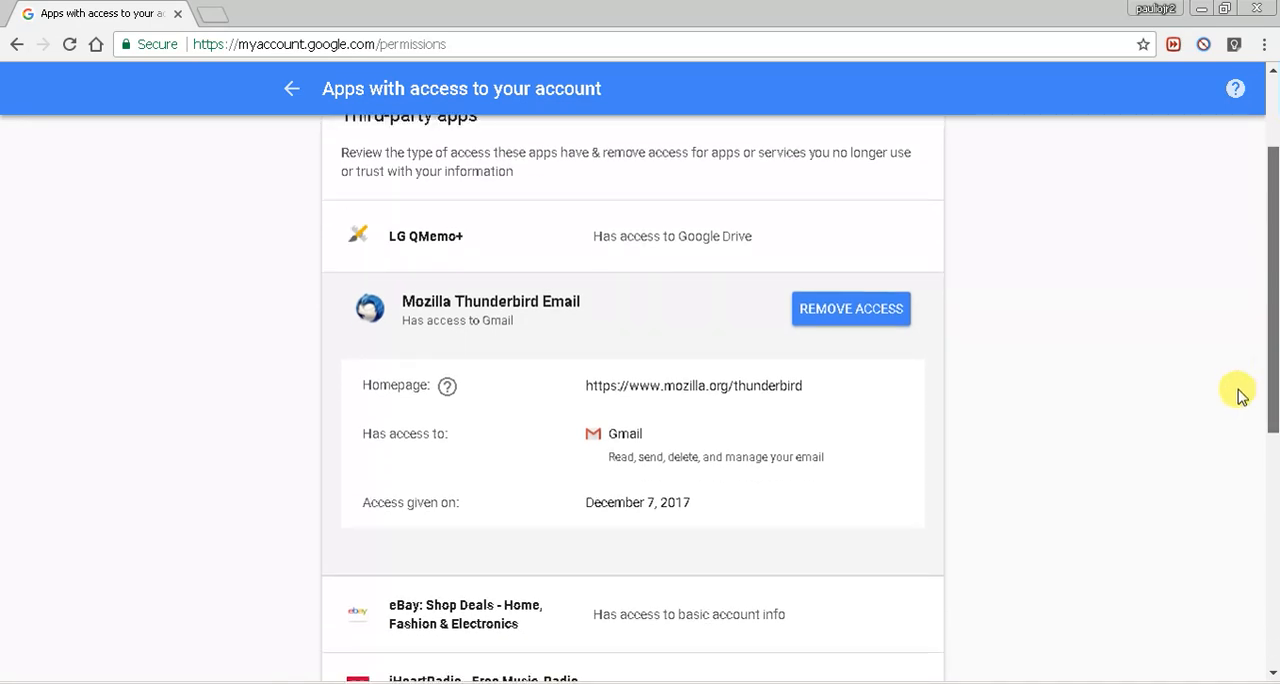
scroll(down, 3)
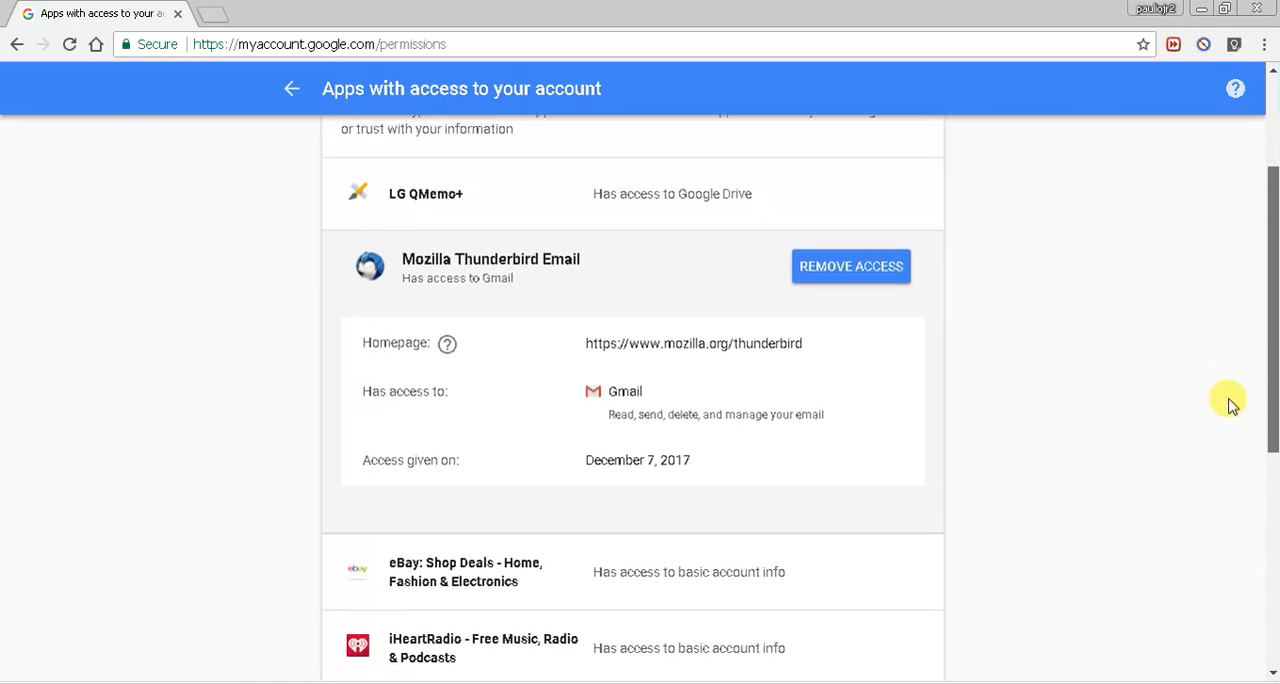
scroll(up, 3)
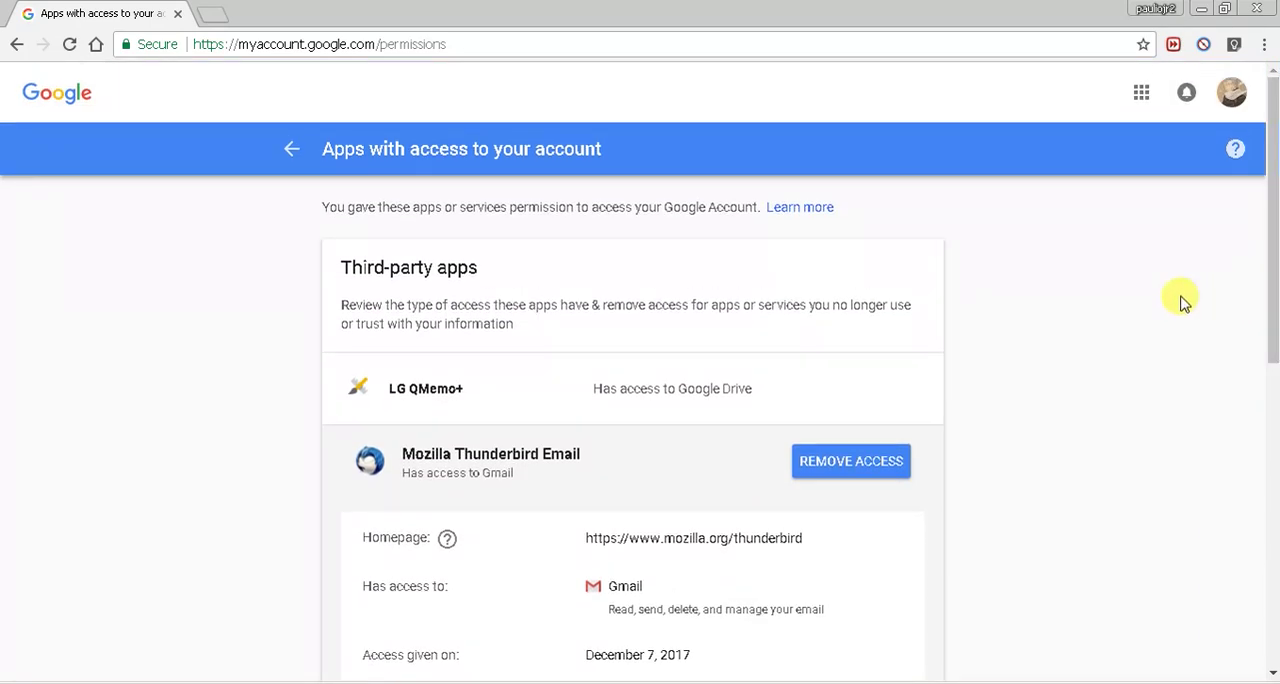
mouse_move(1090, 300)
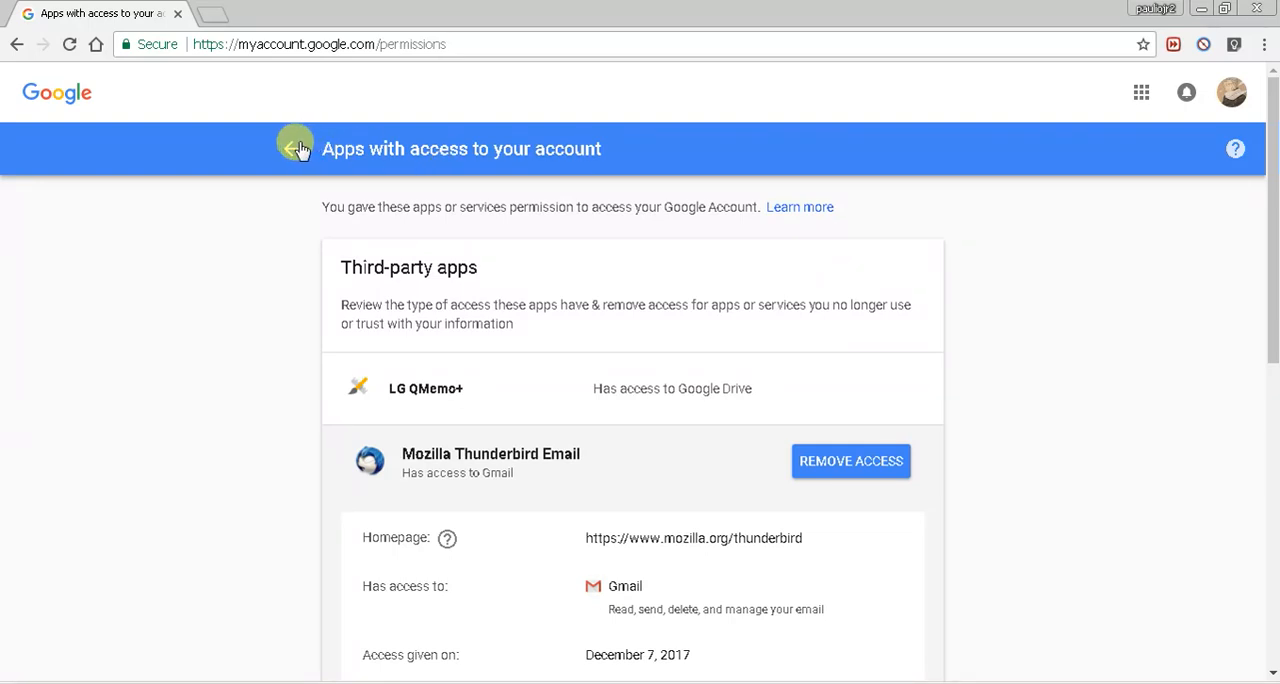
mouse_move(1068, 348)
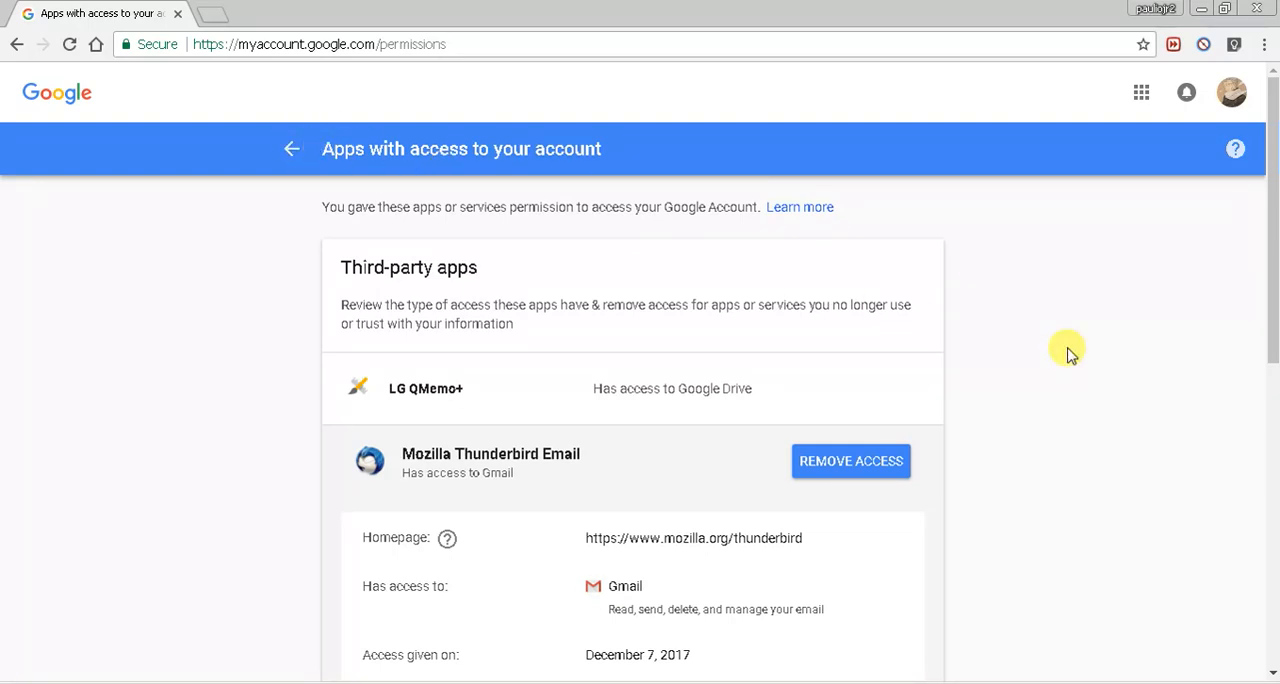